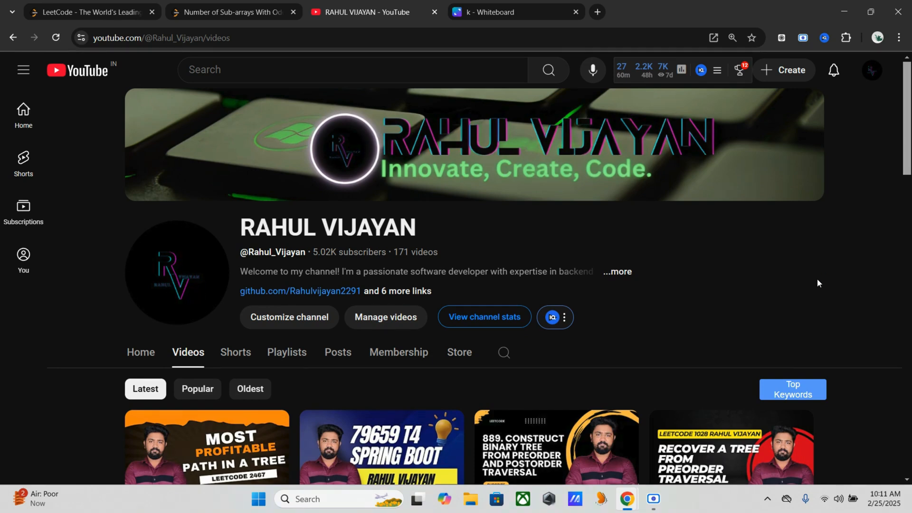
# Step: Switch from the YouTube page to the LeetCode tab for problem 1524, Number of Sub-arrays With Odd Sum
pyautogui.click(232, 11)
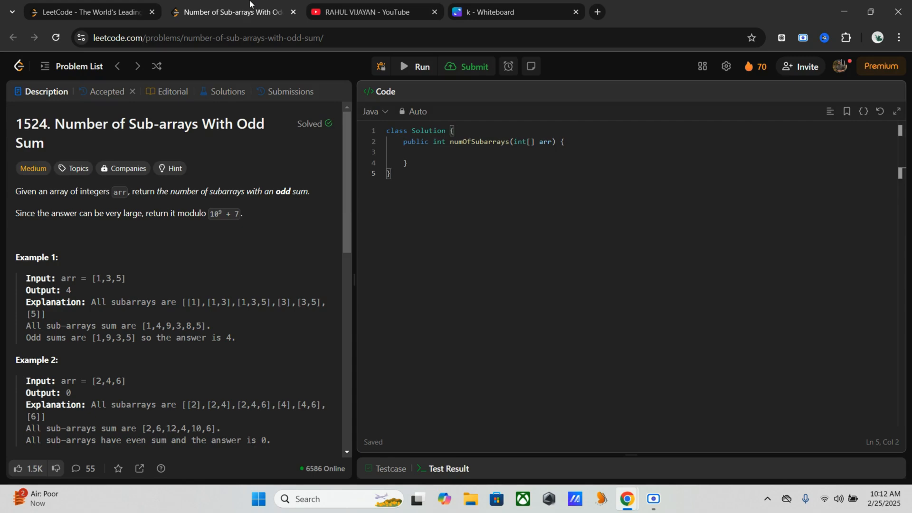
# Step: On the Canva whiteboard, enter the example array 1,3,5 in the first table cell after checking the problem
pyautogui.click(512, 12)
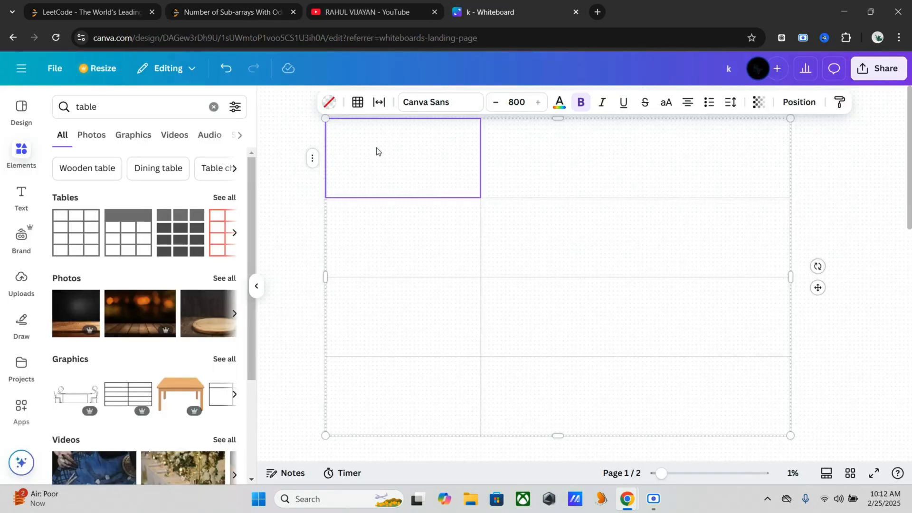
pyautogui.moveTo(228, 4)
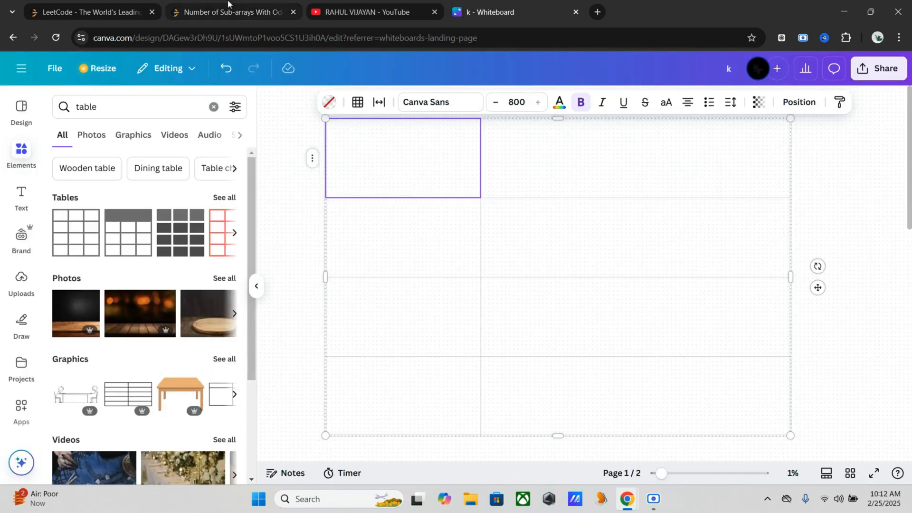
pyautogui.click(233, 12)
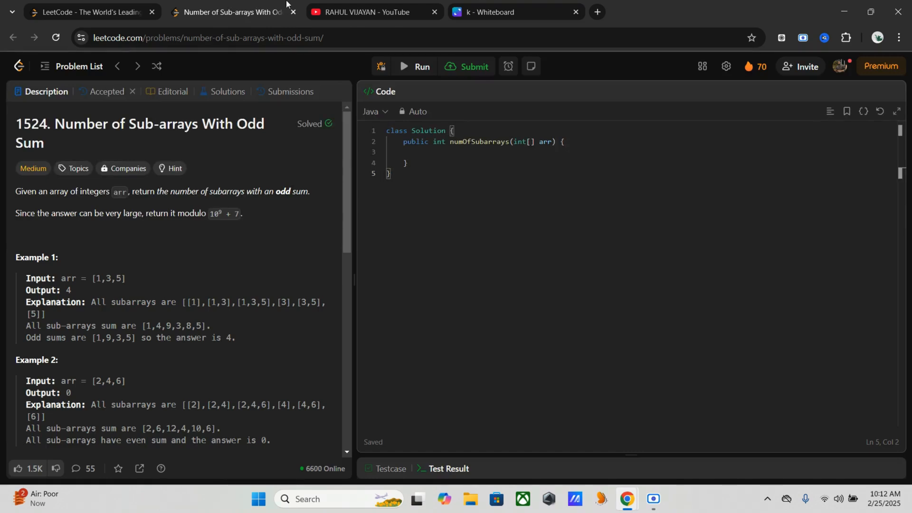
pyautogui.click(514, 11)
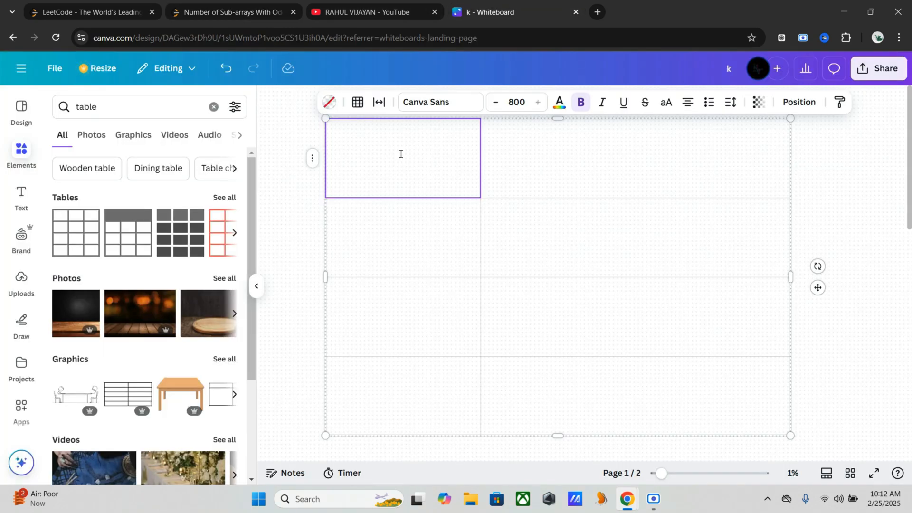
pyautogui.write('1,3')
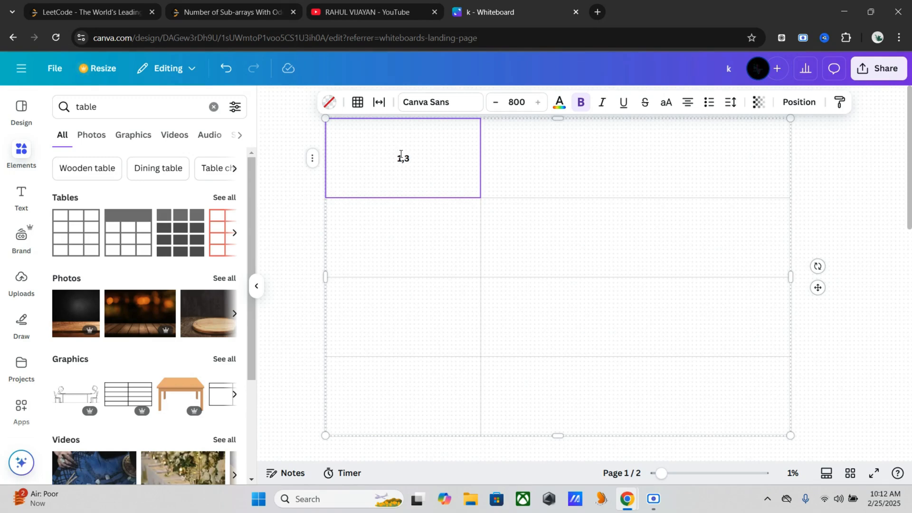
pyautogui.write(',5')
pyautogui.click(635, 157)
pyautogui.write('[')
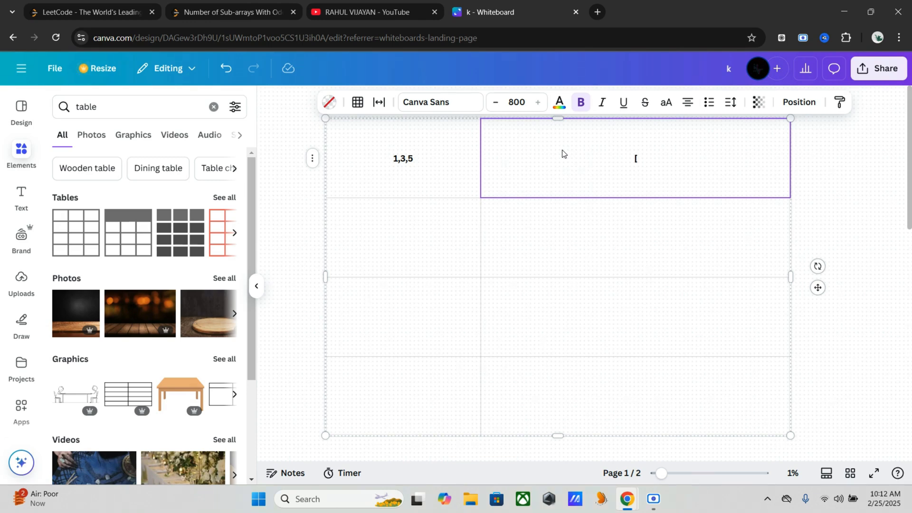
# Step: List the subarrays starting at 1: [1],[1,3],[1,3,5] in the next cell
pyautogui.write('1')
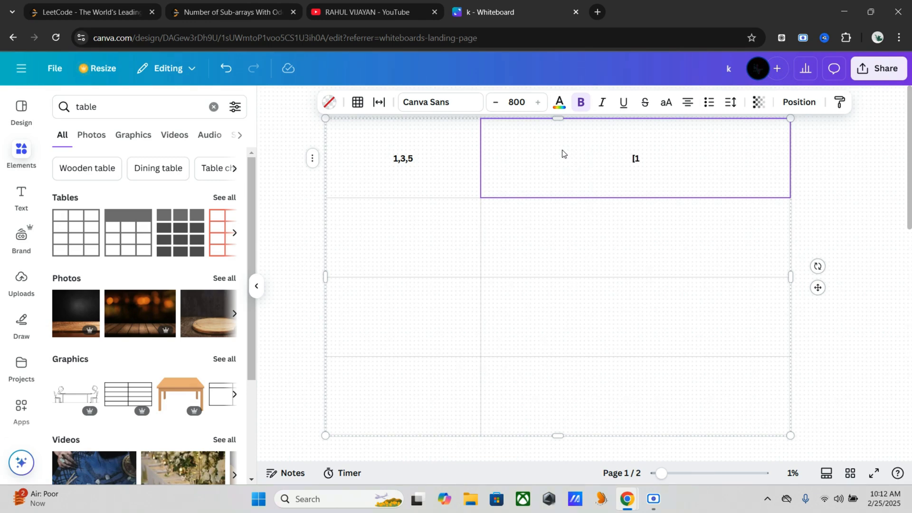
pyautogui.write('],')
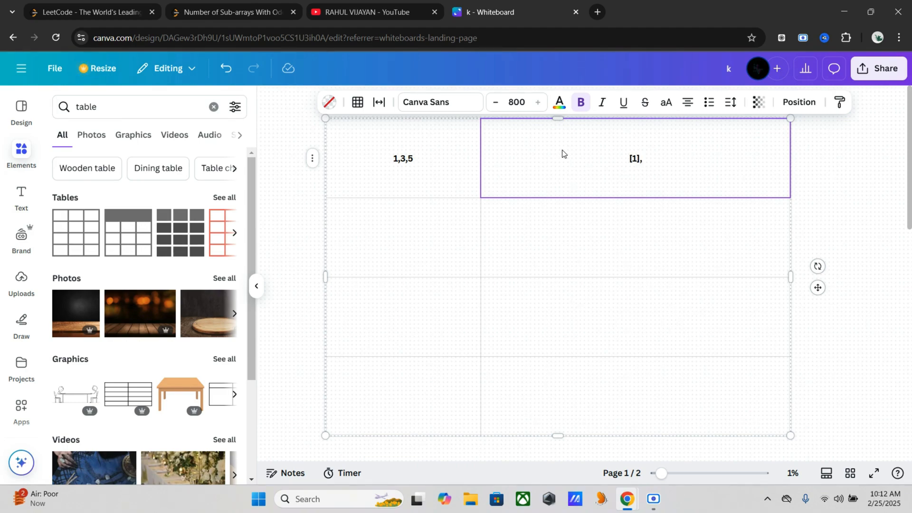
pyautogui.write('[1')
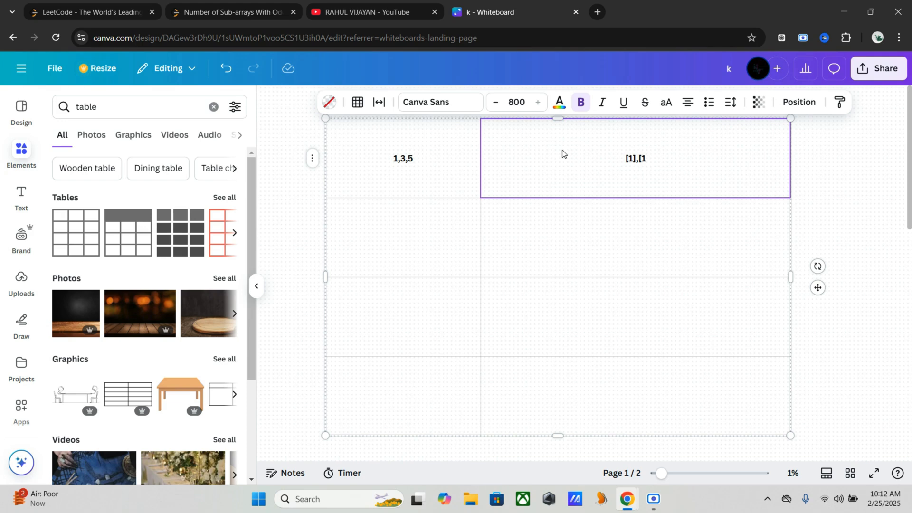
pyautogui.write(',3]')
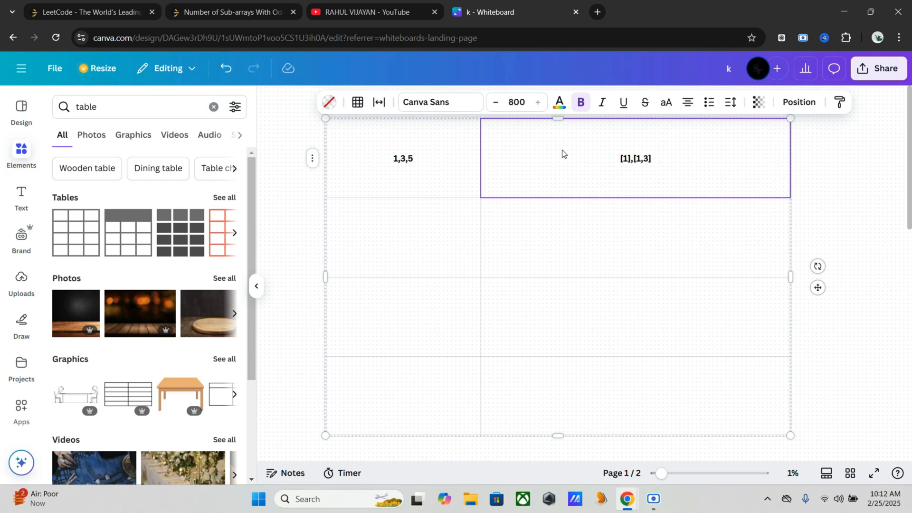
pyautogui.write(',')
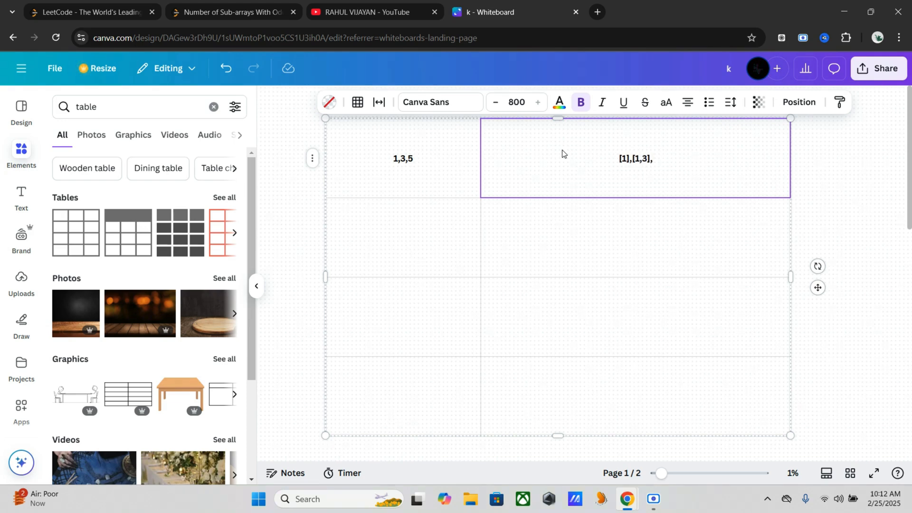
pyautogui.write('[')
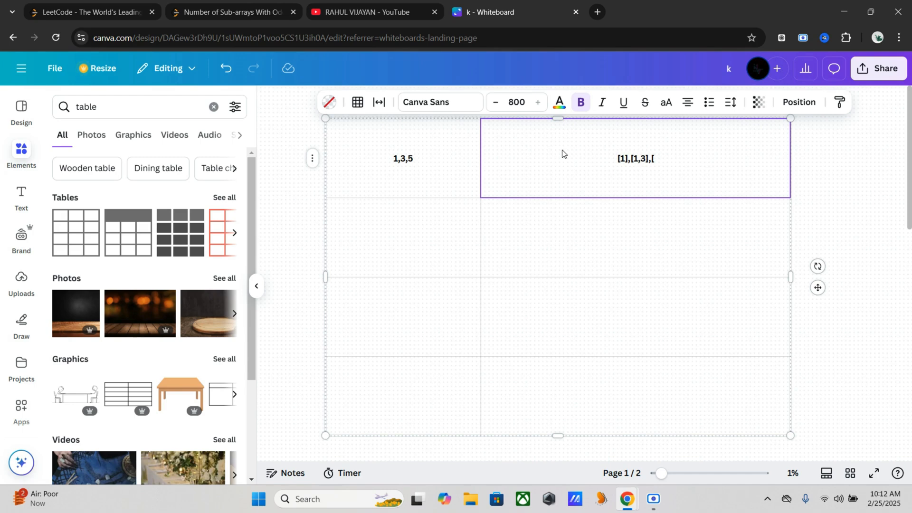
pyautogui.write('1,3,')
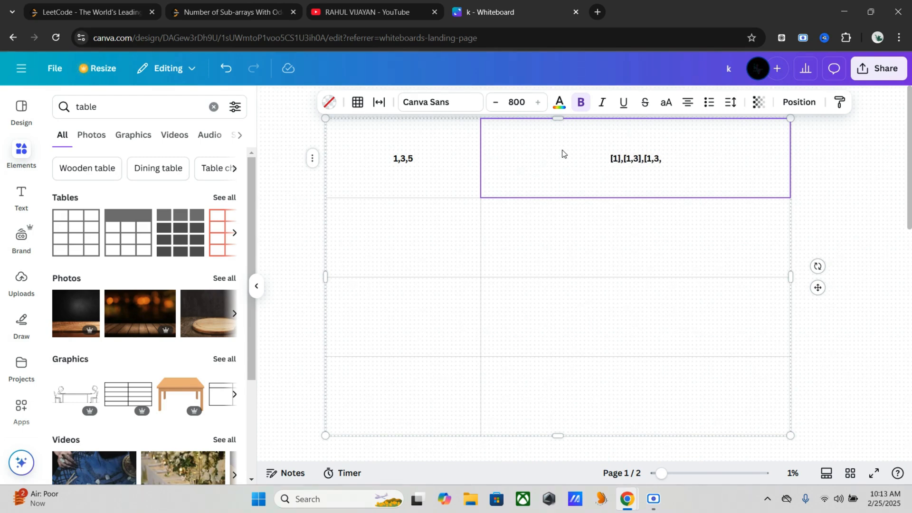
pyautogui.write('5]')
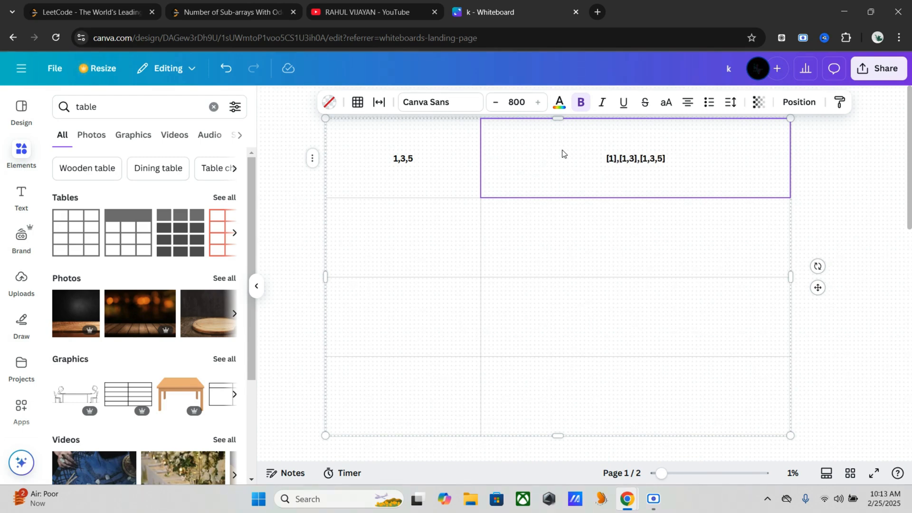
# Step: Complete the list with the remaining subarrays [3],[3,5],[5]
pyautogui.write(',[')
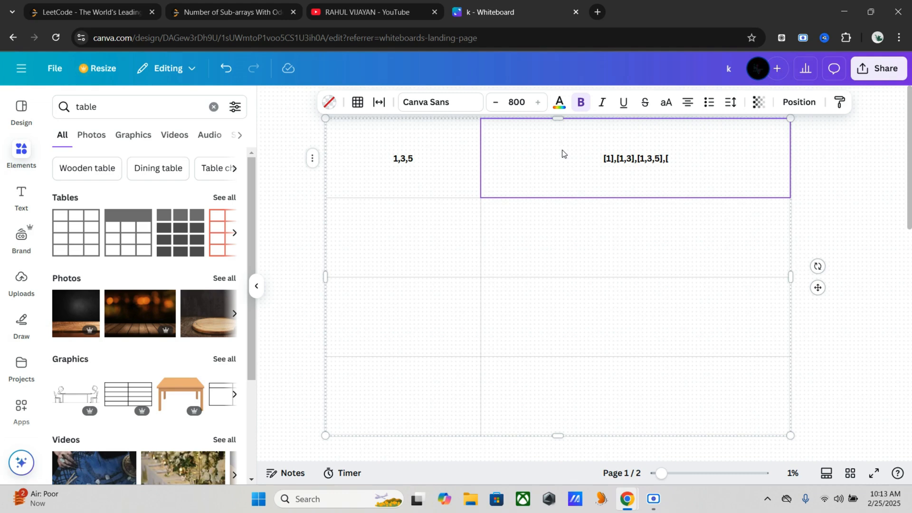
pyautogui.write('3.')
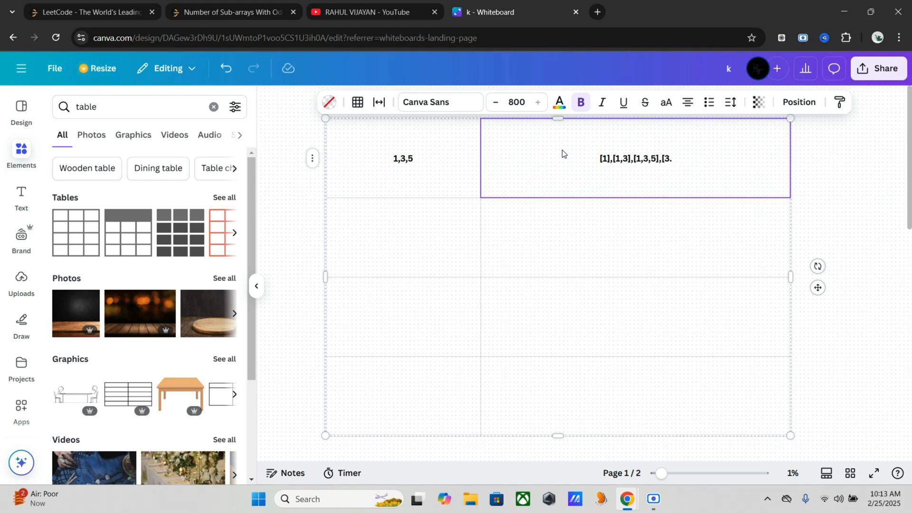
pyautogui.write('/')
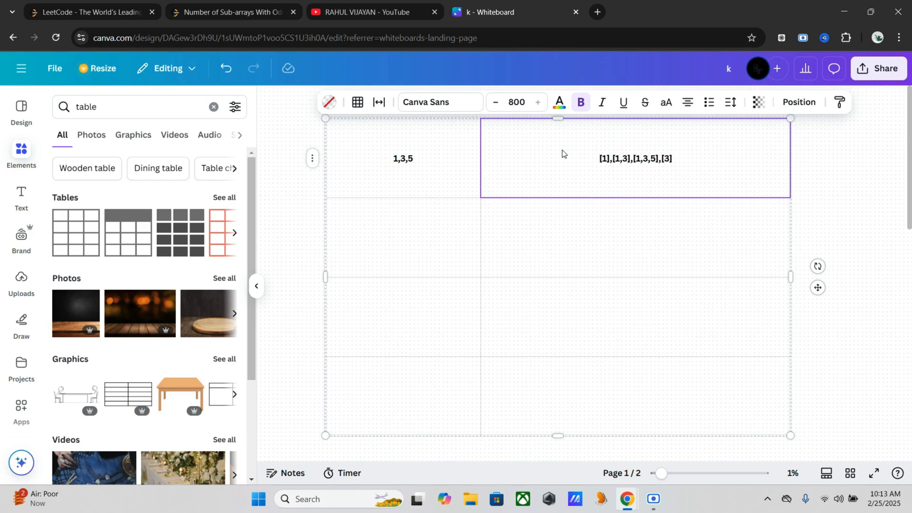
pyautogui.write(',[')
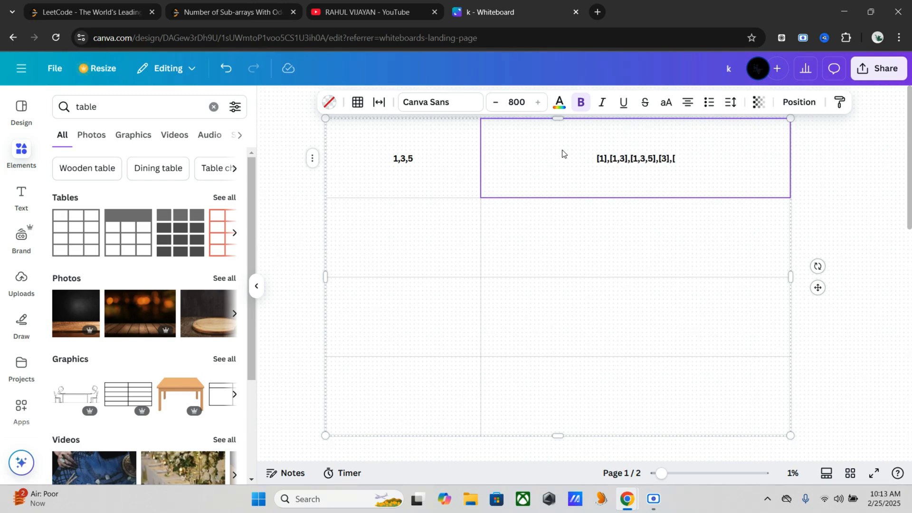
pyautogui.write('3,5')
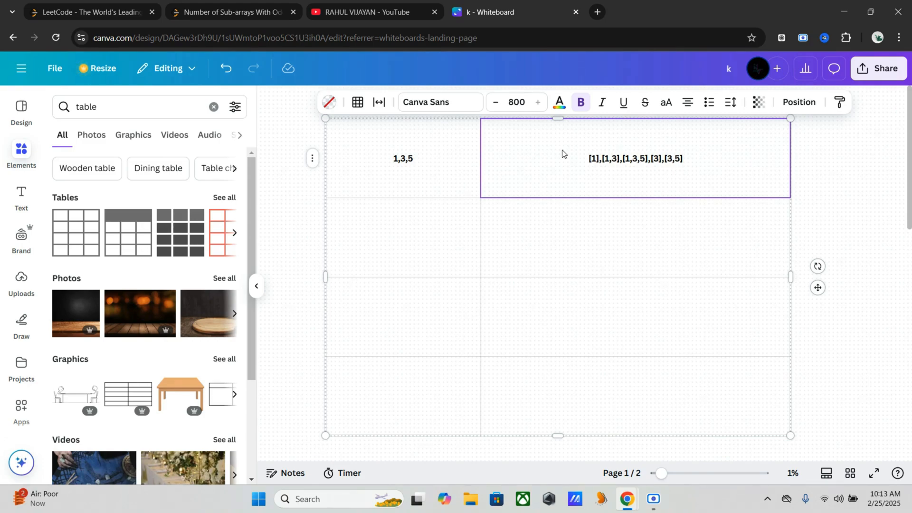
pyautogui.write(',5')
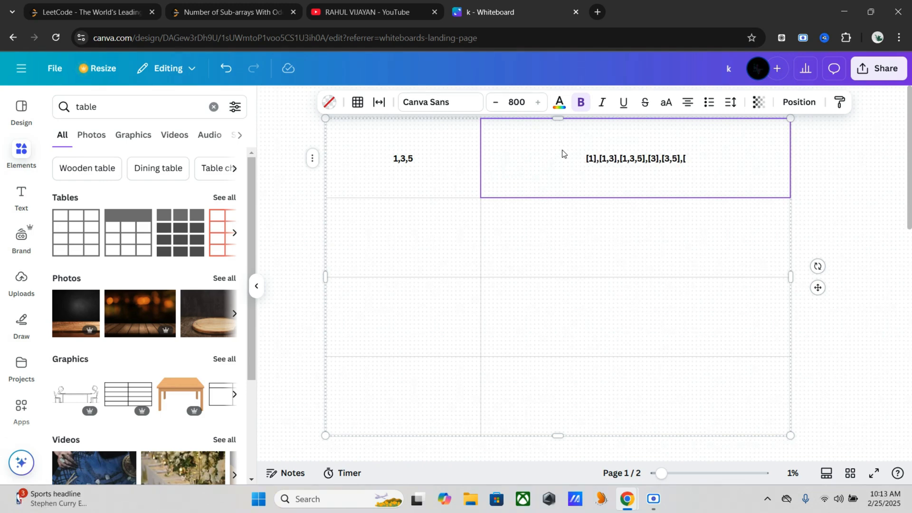
pyautogui.write('5]')
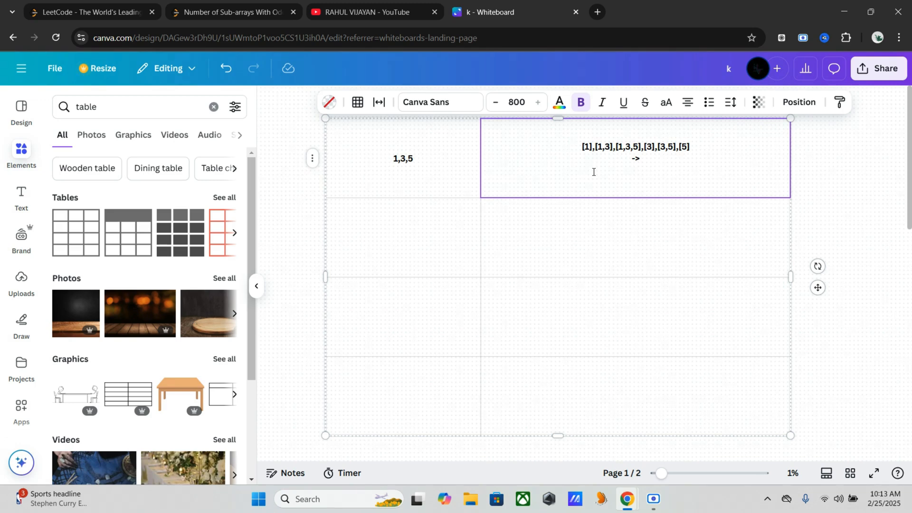
# Step: Write the subarray sums 1,4,9,3,8,5 under the subarrays in the whiteboard cell
pyautogui.write('1')
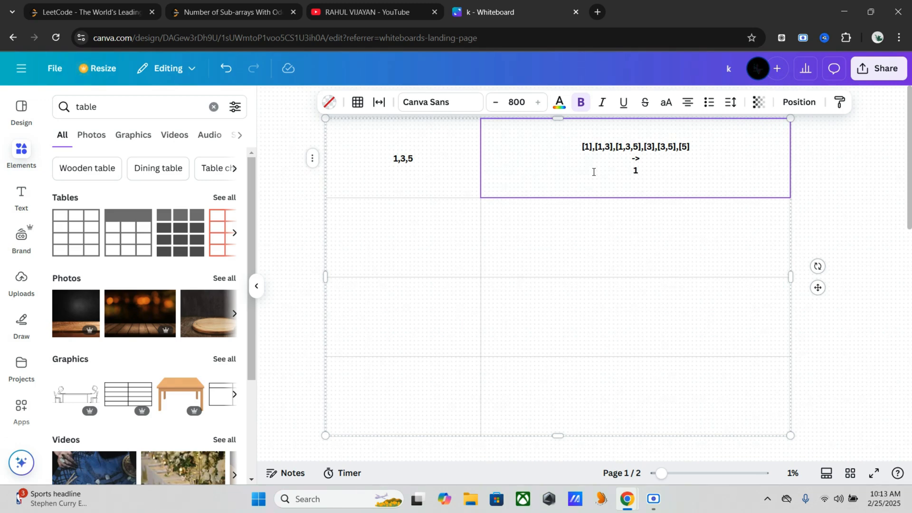
pyautogui.write(',4')
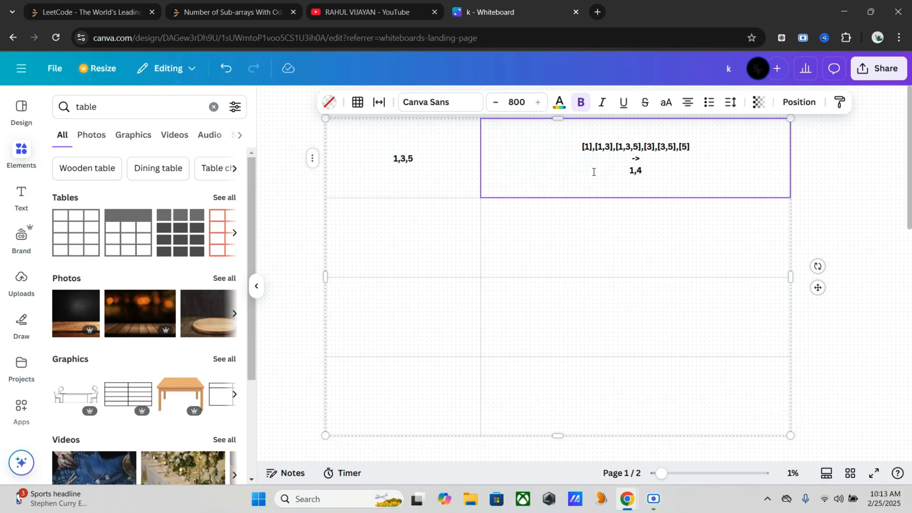
pyautogui.write(',')
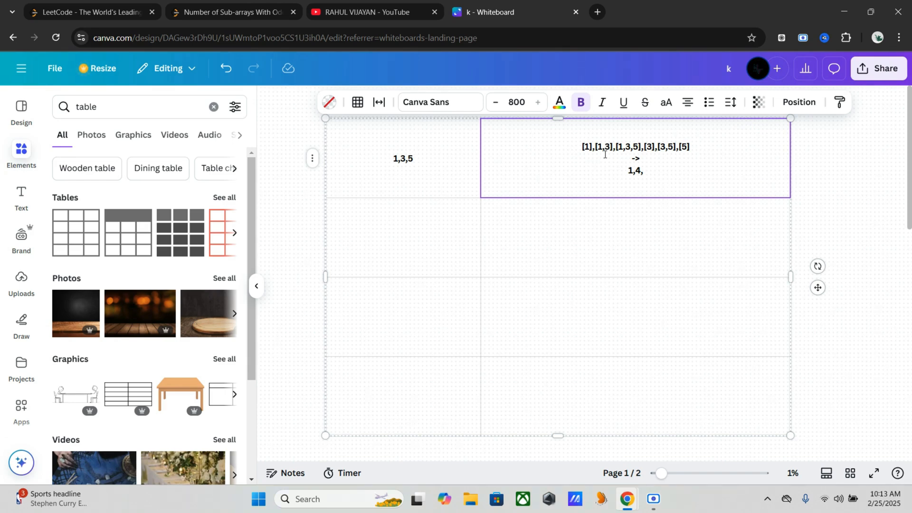
pyautogui.write('9,3,8,')
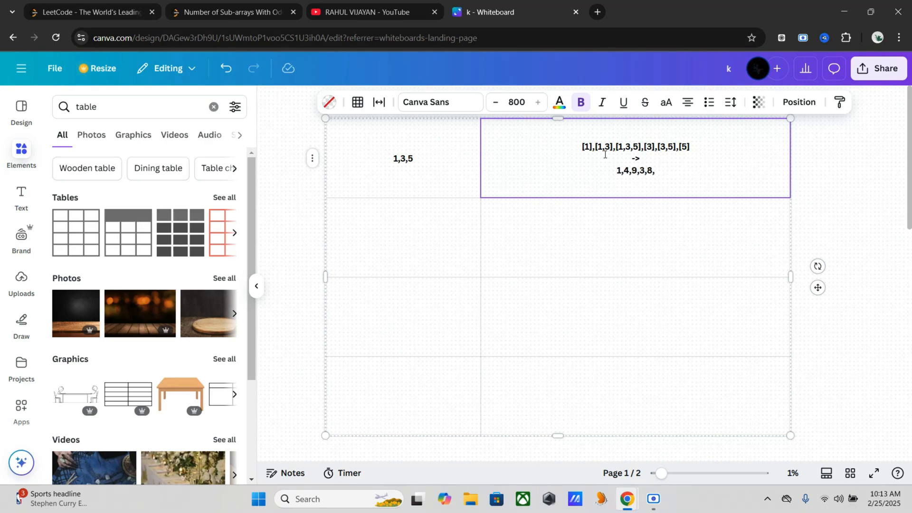
pyautogui.write('5')
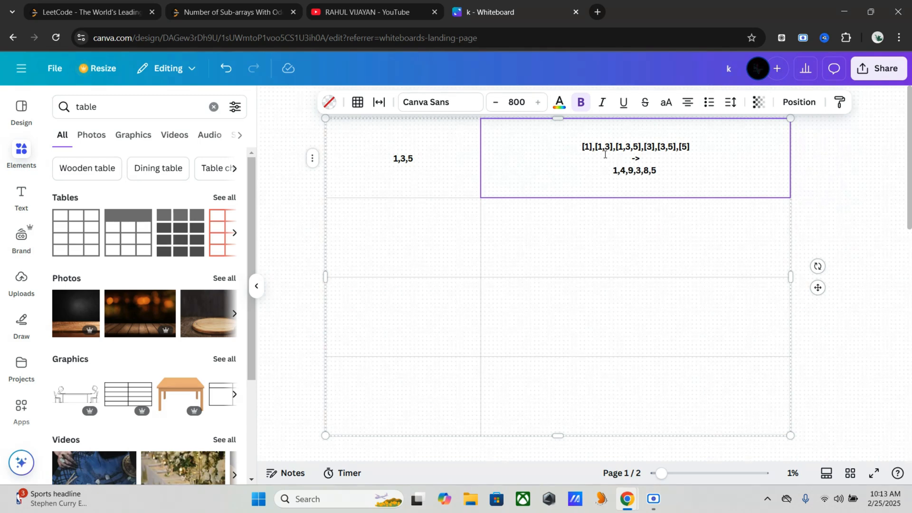
# Step: Add the odd sums 1,9,3,5 and the resulting count 4 to the worked example
pyautogui.write('->')
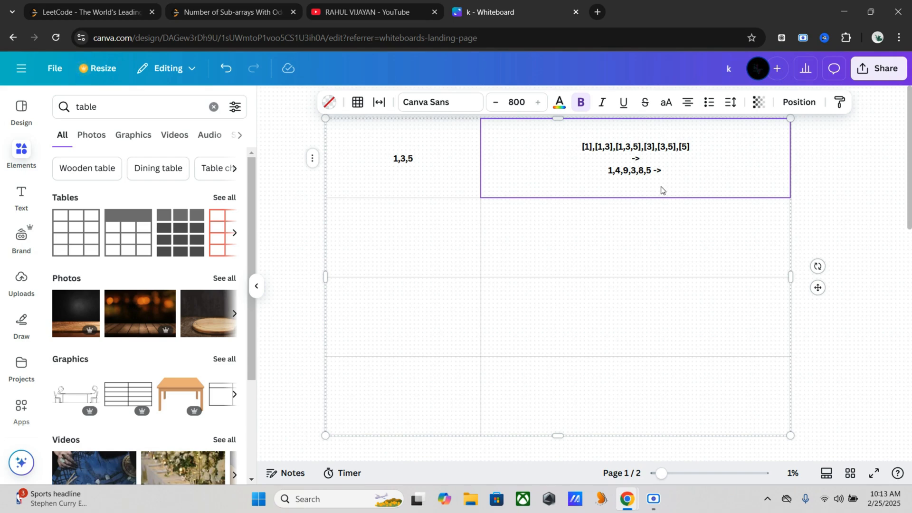
pyautogui.moveTo(610, 173)
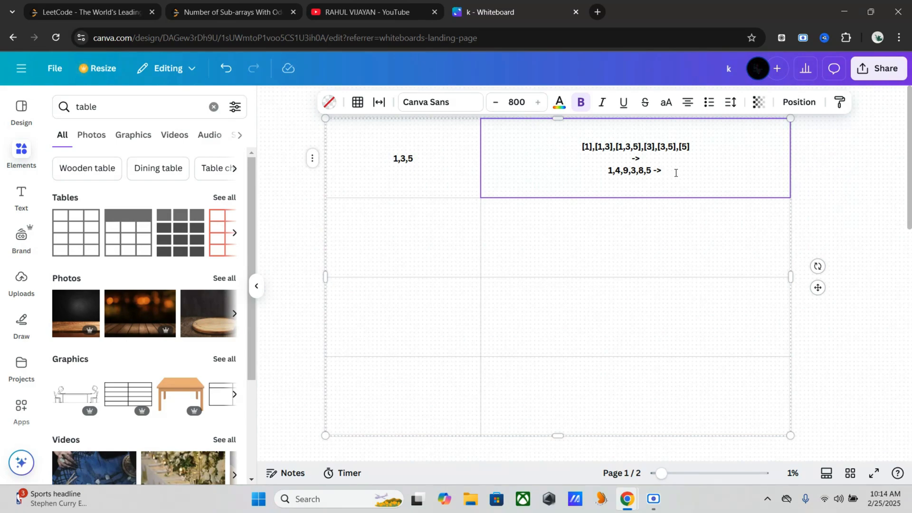
pyautogui.write('19')
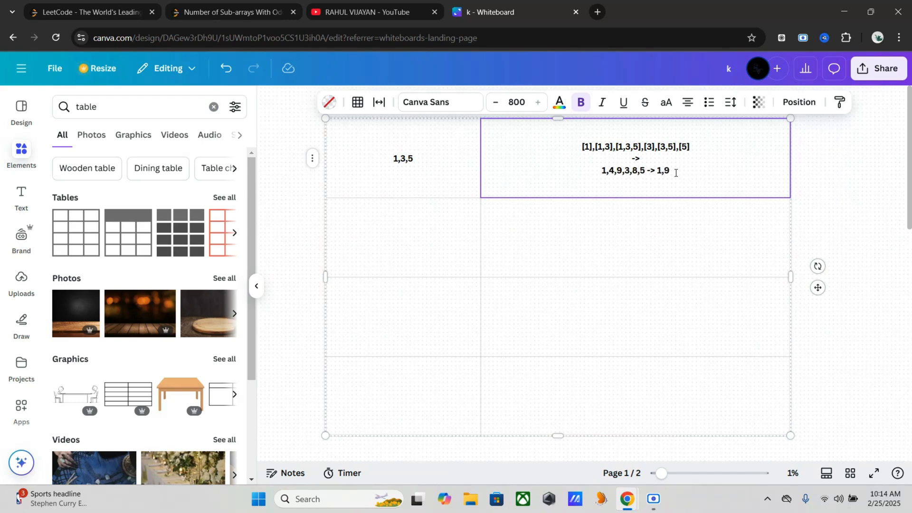
pyautogui.write(',3,5')
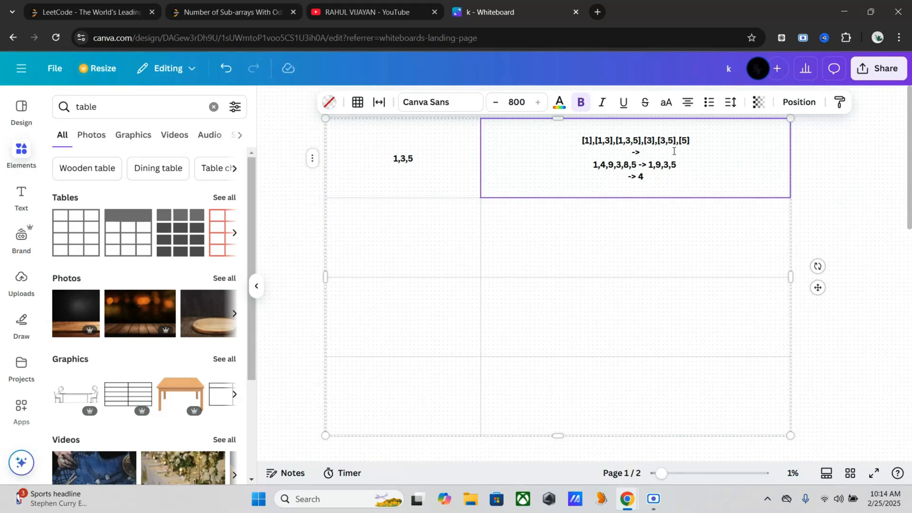
pyautogui.moveTo(418, 243)
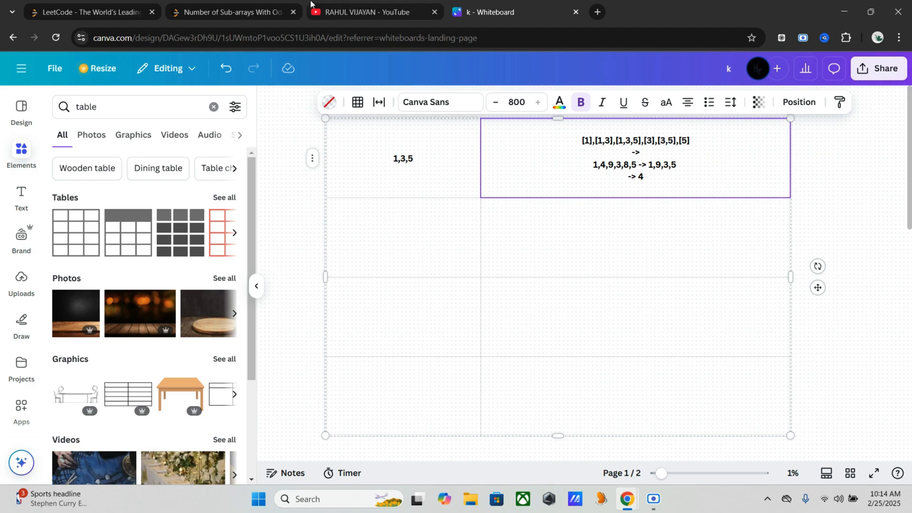
pyautogui.click(232, 11)
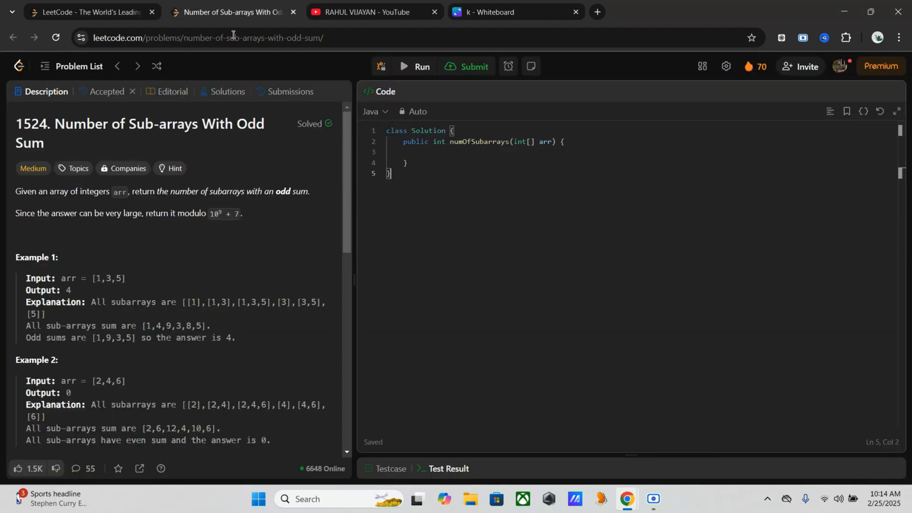
pyautogui.scroll(-3)
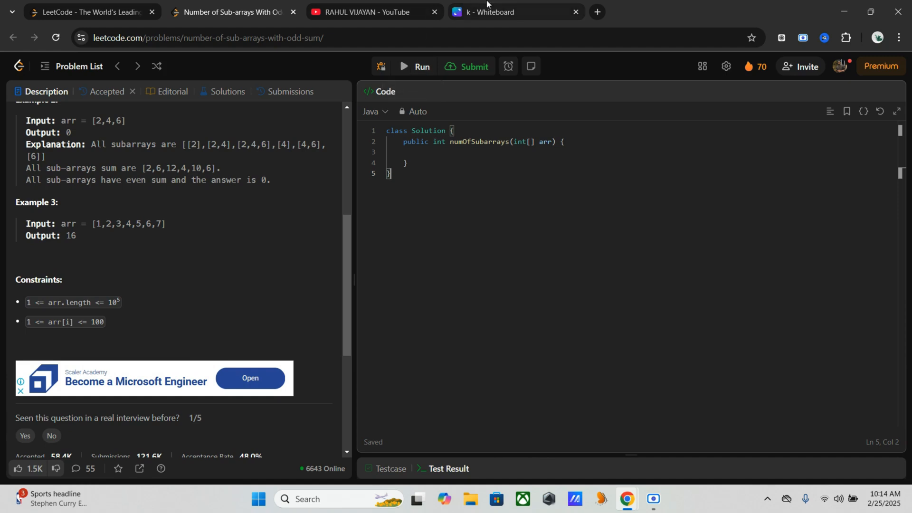
pyautogui.click(513, 11)
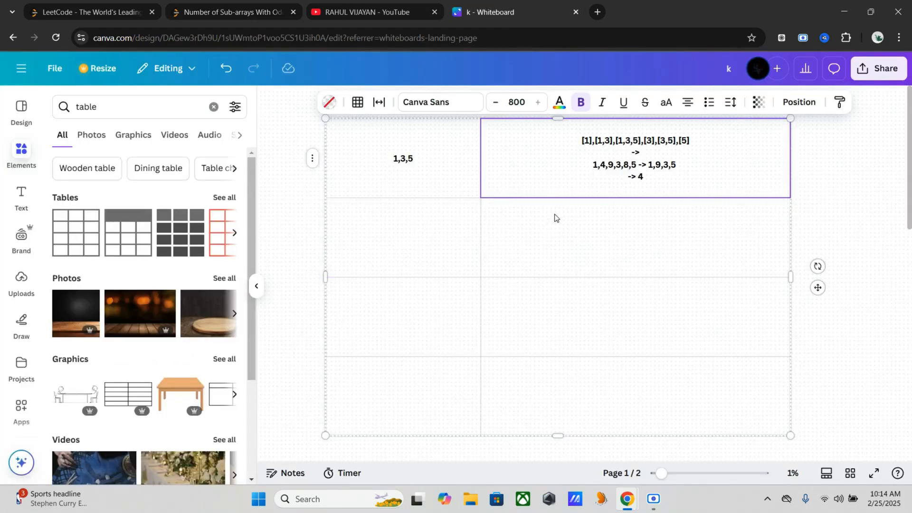
pyautogui.moveTo(769, 216)
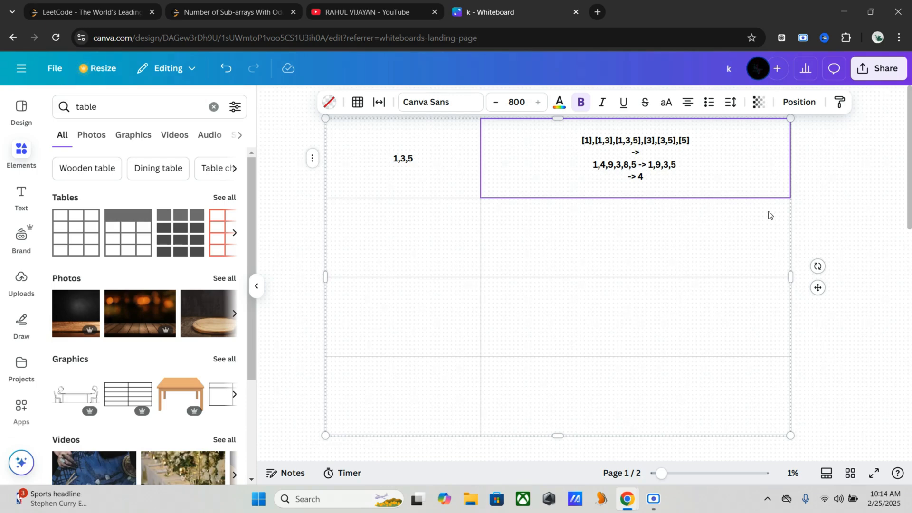
pyautogui.moveTo(551, 229)
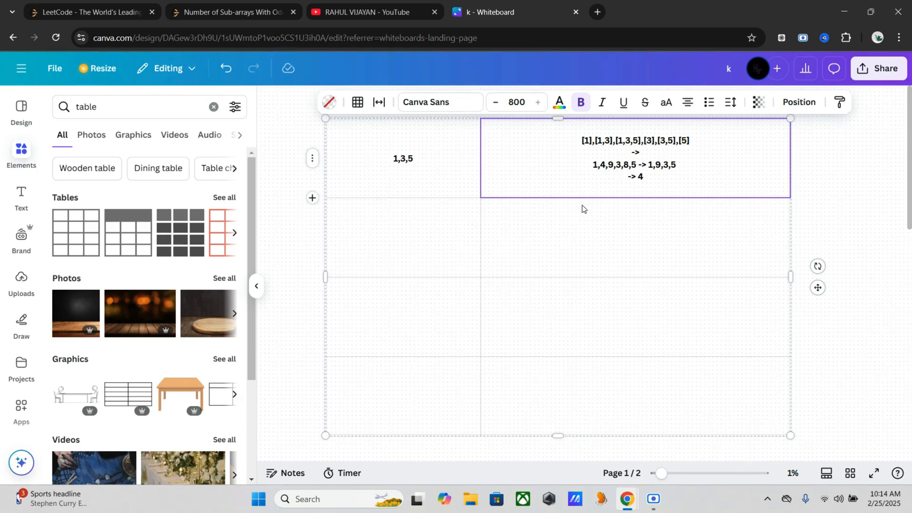
pyautogui.moveTo(396, 234)
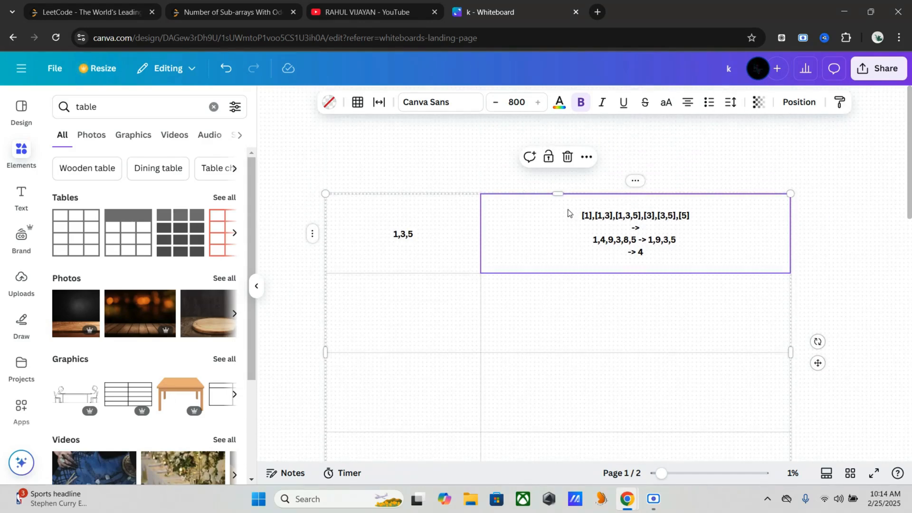
pyautogui.moveTo(183, 4)
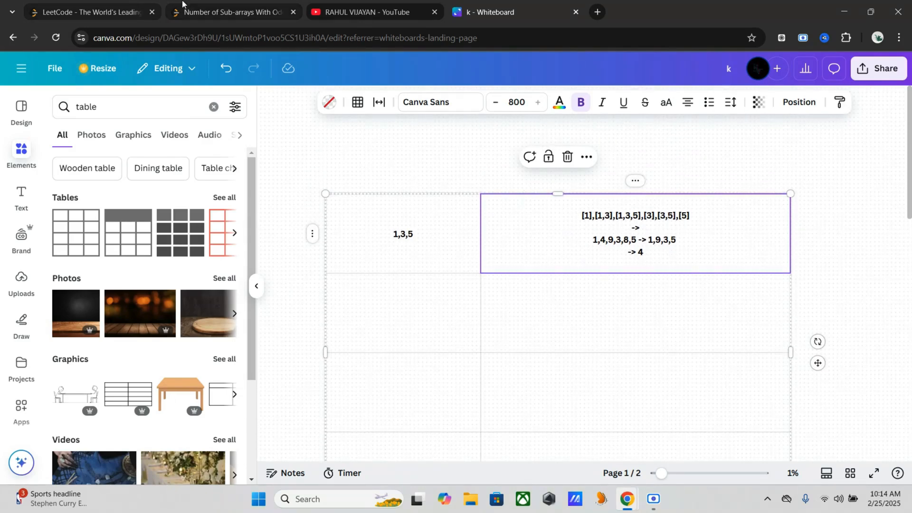
# Step: In the numOfSubarrays body, declare long oddCount = 0, prefixSum = 0; as the first line
pyautogui.click(233, 11)
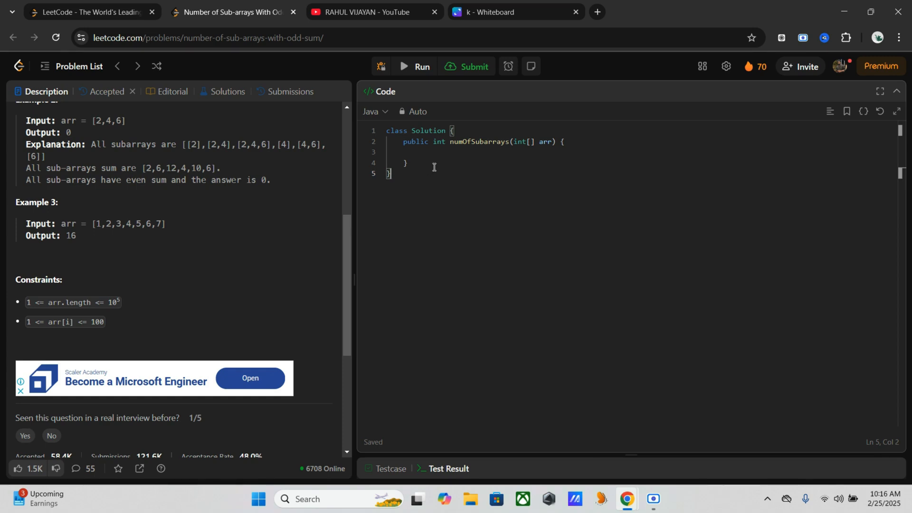
pyautogui.moveTo(473, 153)
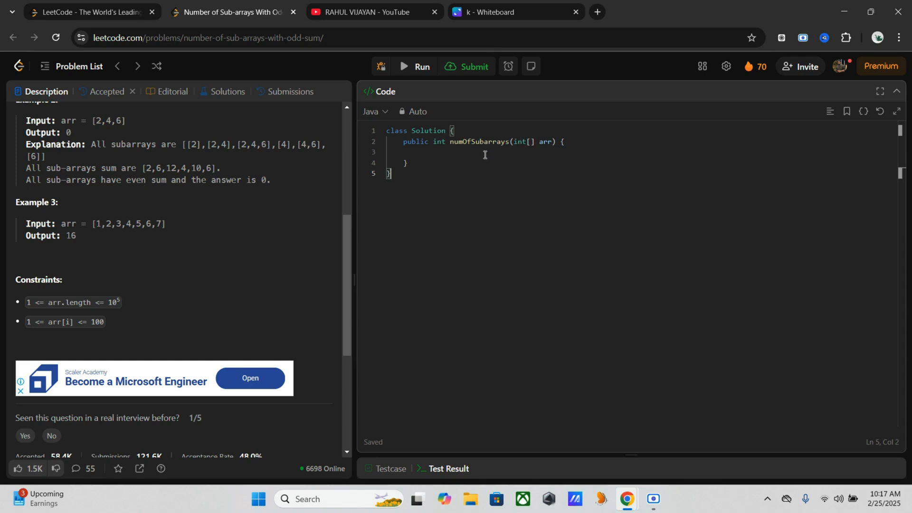
pyautogui.click(483, 152)
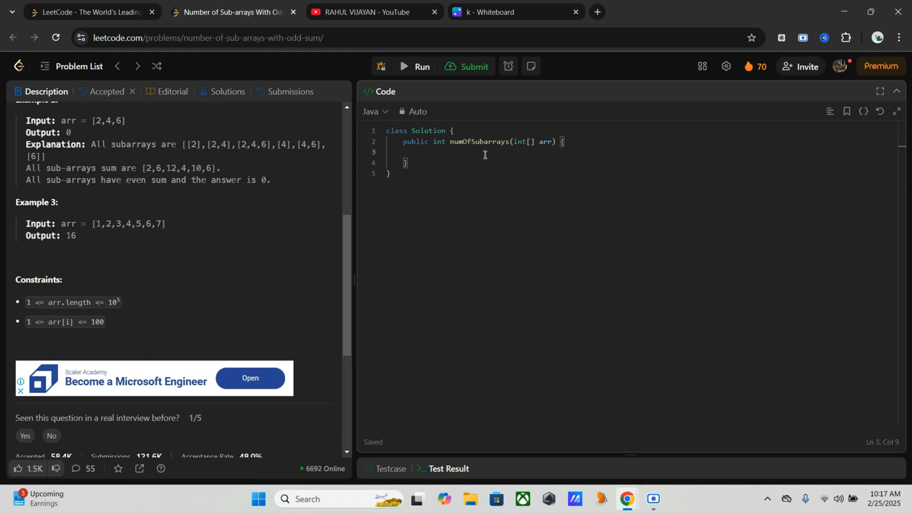
pyautogui.write('long')
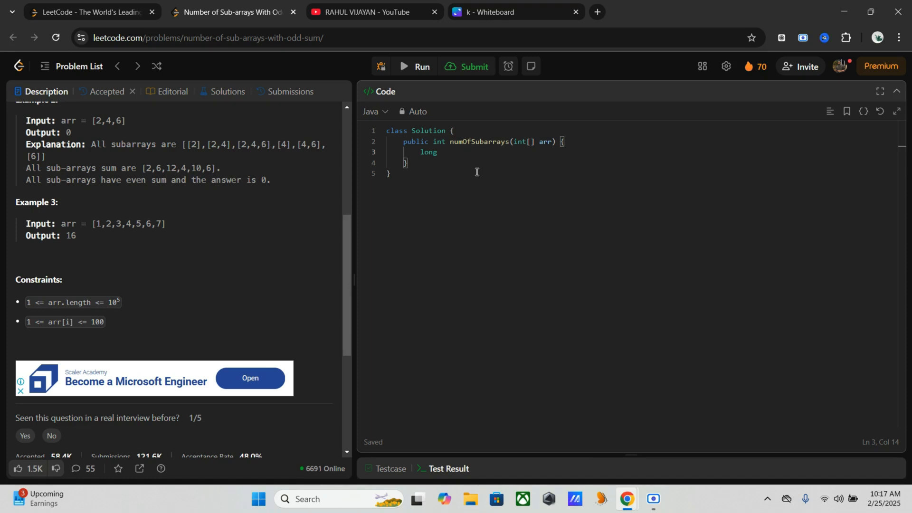
pyautogui.write('oddCoun')
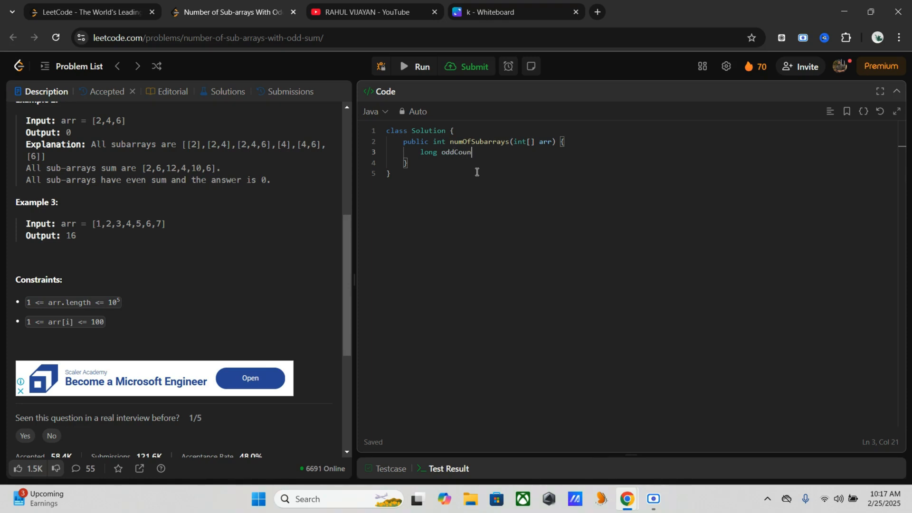
pyautogui.write('t =')
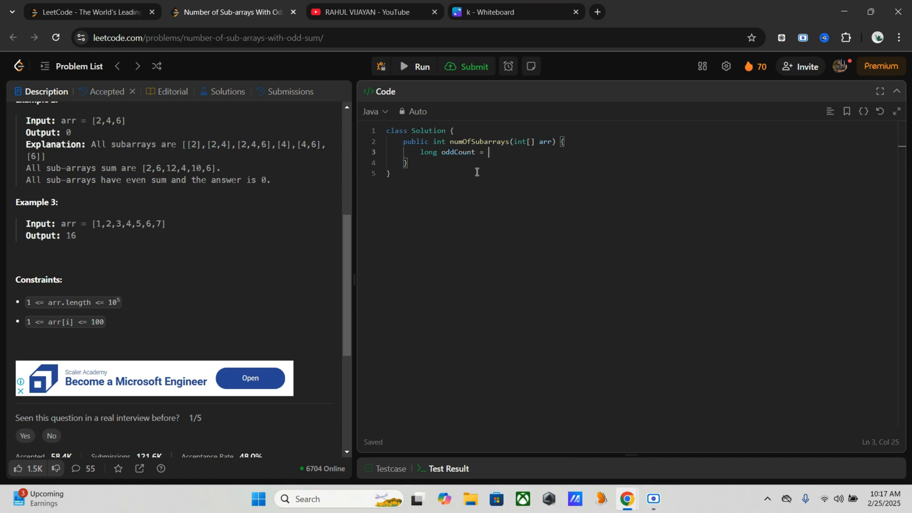
pyautogui.write('0')
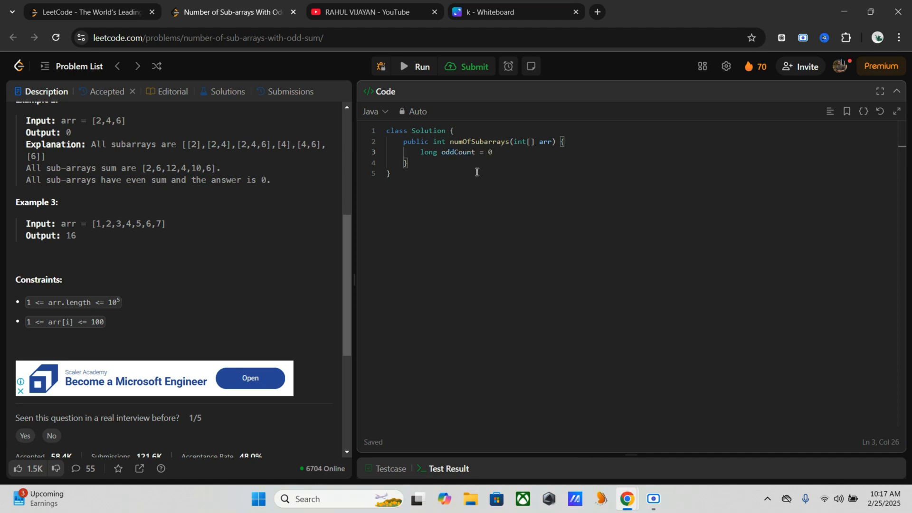
pyautogui.write(', pref')
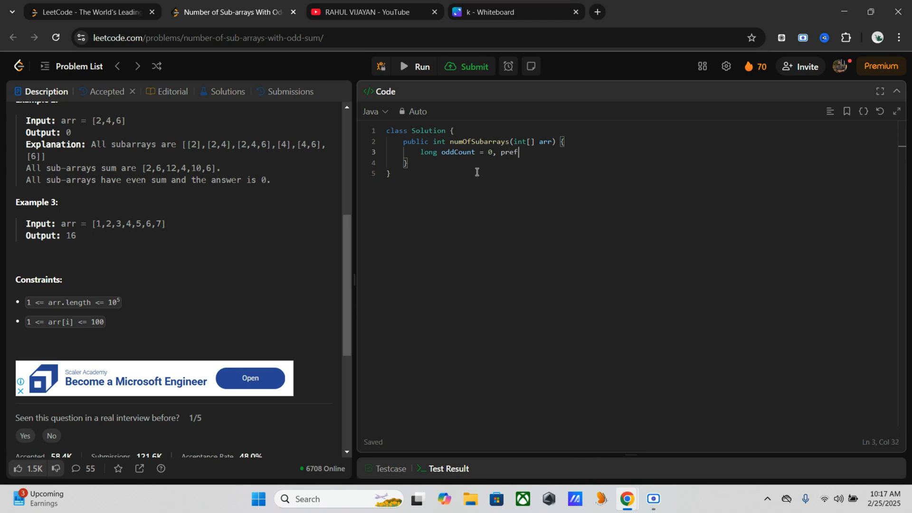
pyautogui.write('ixSum')
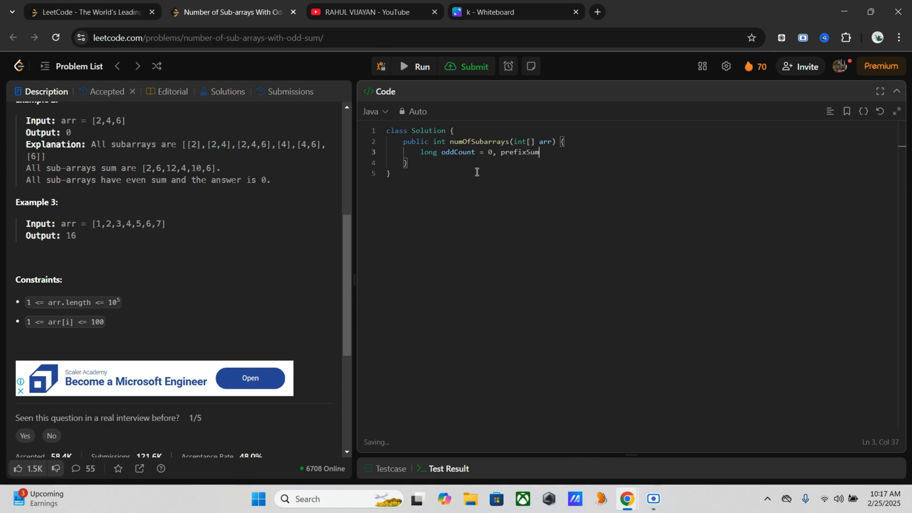
pyautogui.write('= 0')
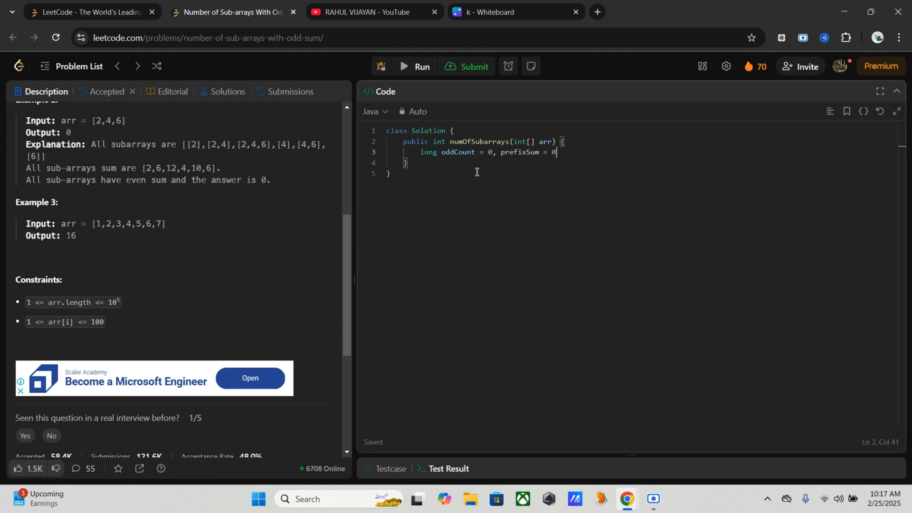
pyautogui.write(';')
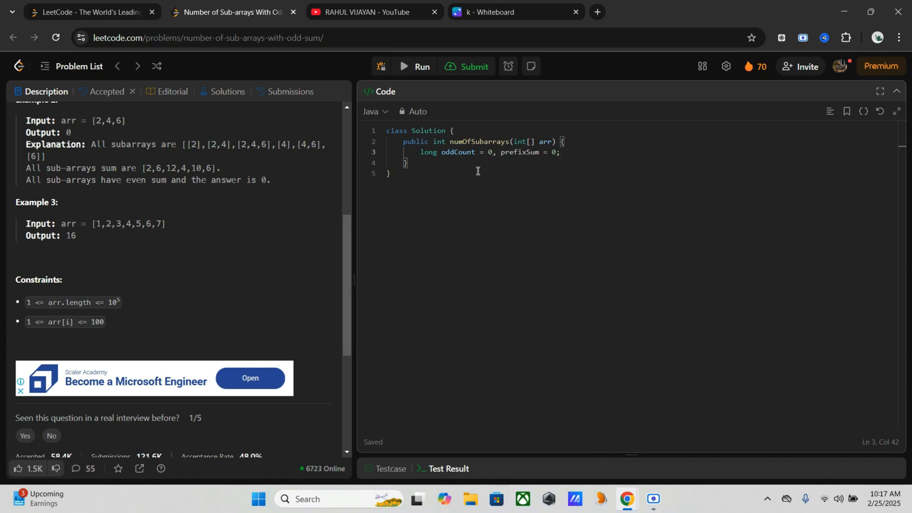
pyautogui.moveTo(508, 187)
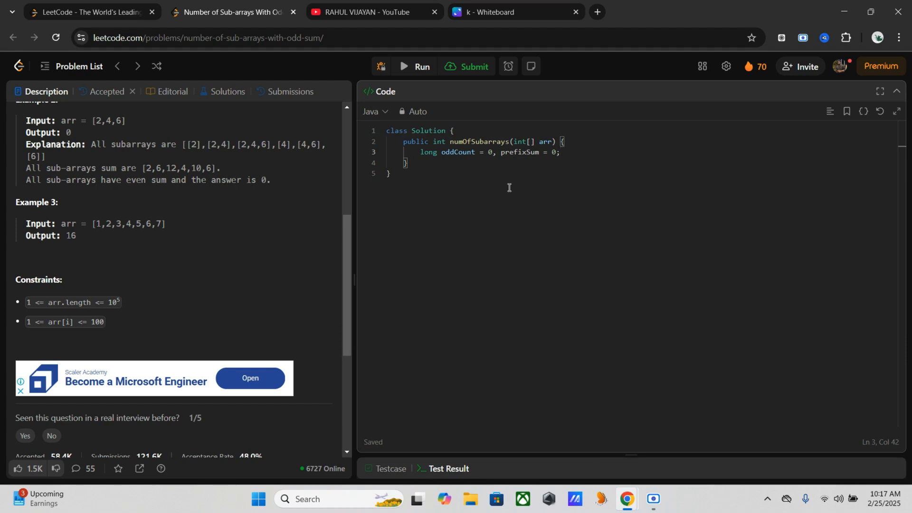
# Step: Start a for loop over arr whose body adds each element a to prefixSum
pyautogui.press('enter')
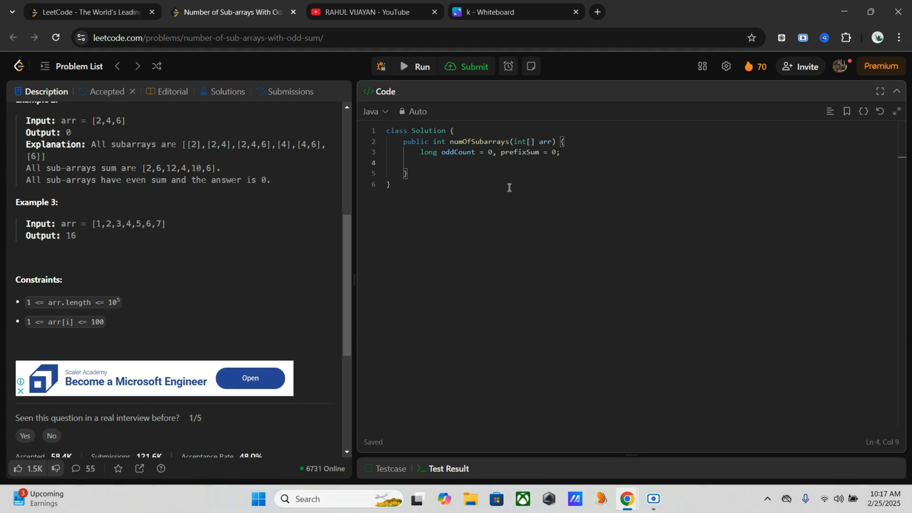
pyautogui.write('for(int a : arr')
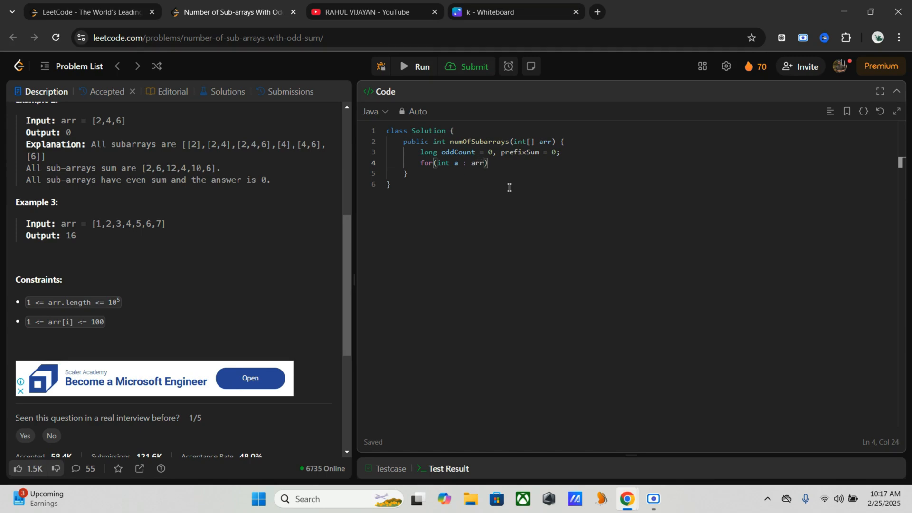
pyautogui.write('{')
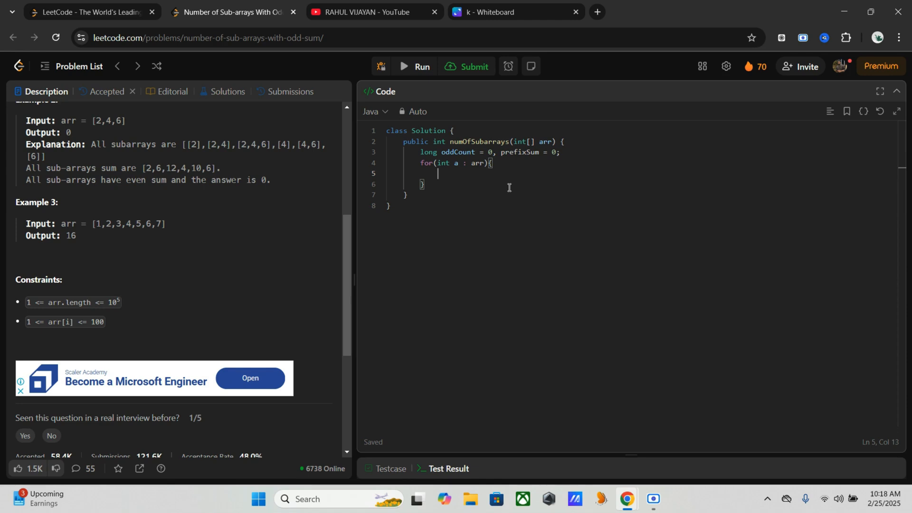
pyautogui.write('prefixeS')
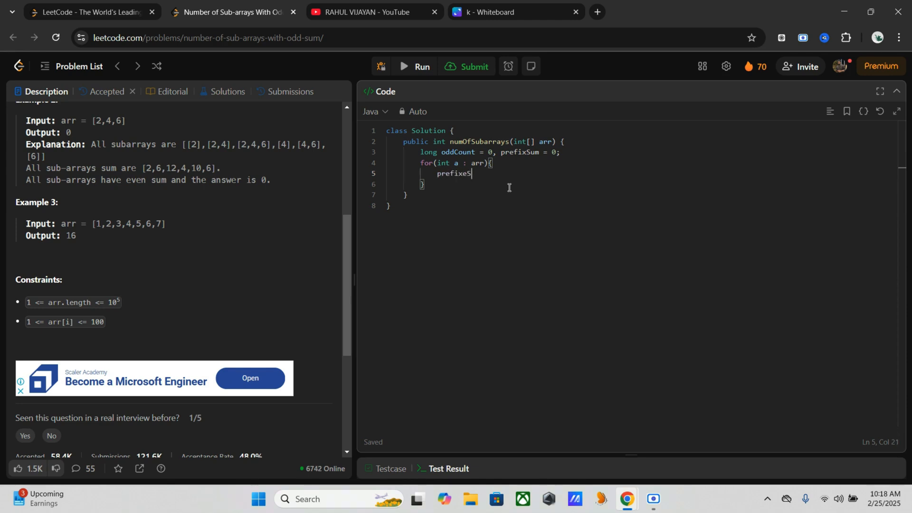
pyautogui.write('um +')
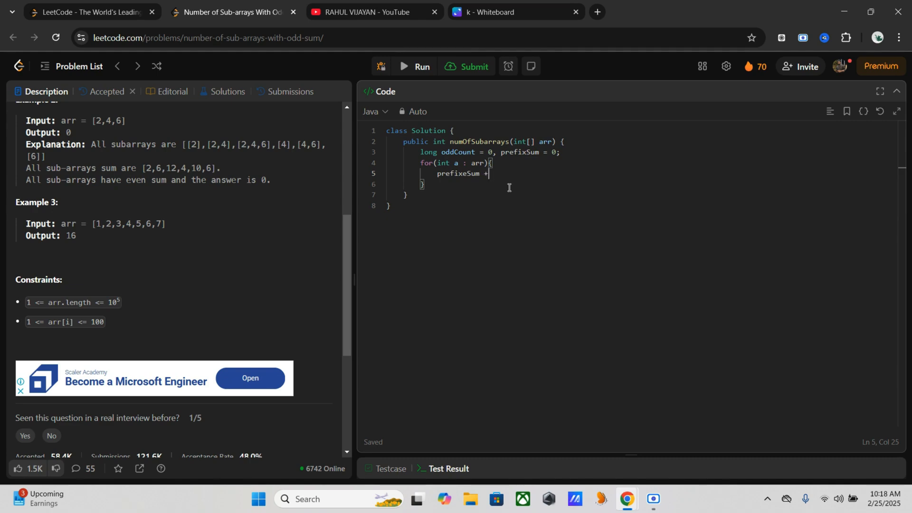
pyautogui.write('= a;')
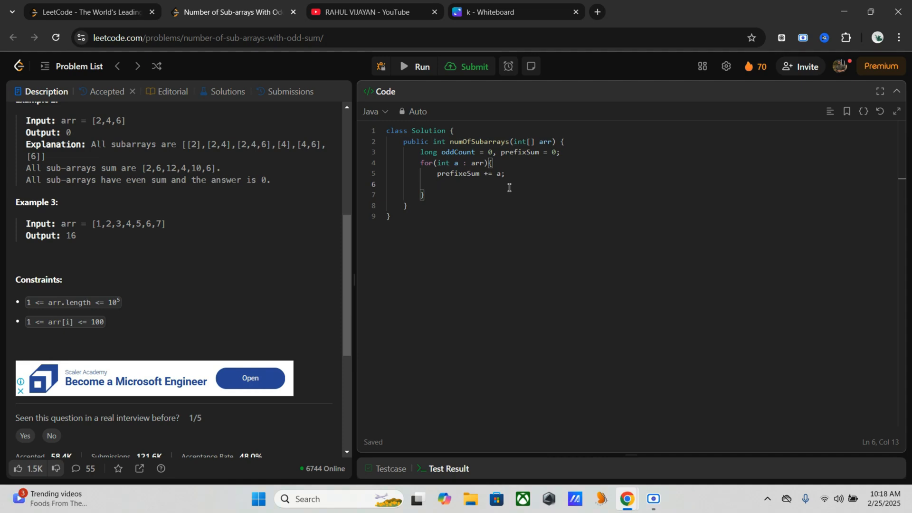
# Step: Inside the loop, add prefixSum % 2 to oddCount
pyautogui.write('oddCount +=')
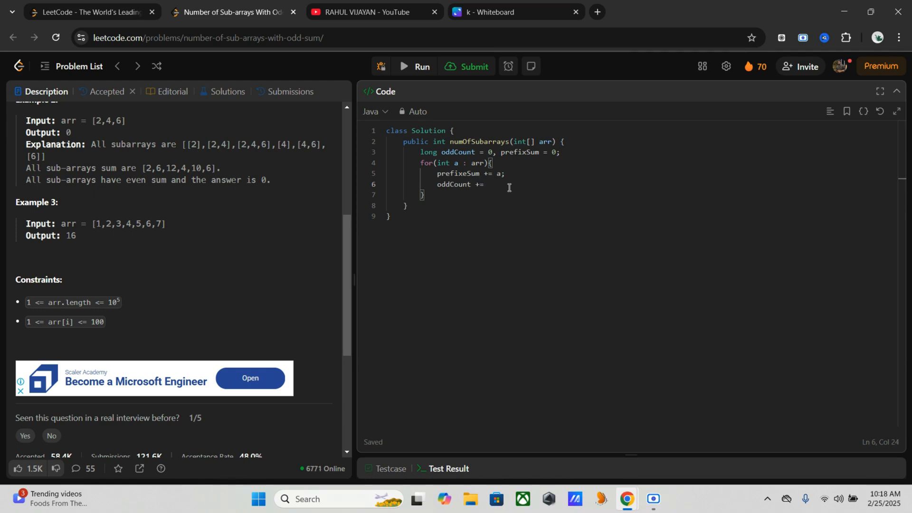
pyautogui.write('pr')
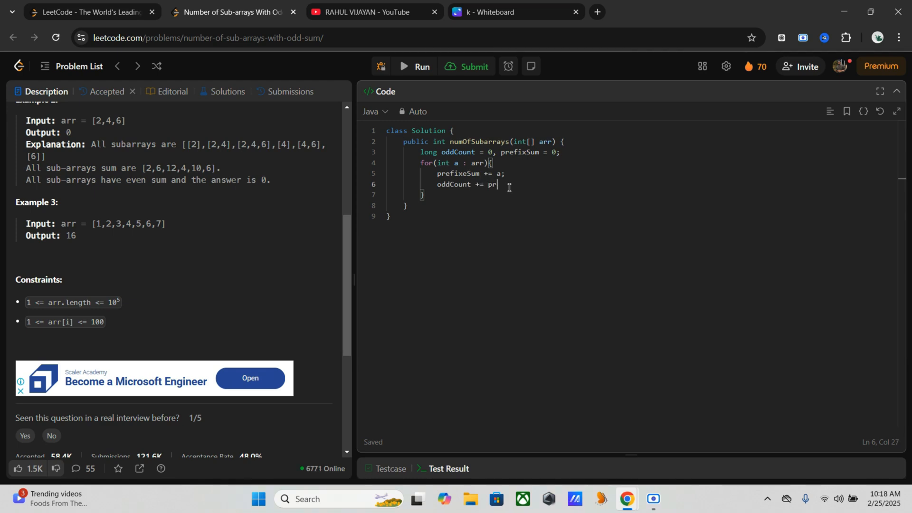
pyautogui.write('efixSum')
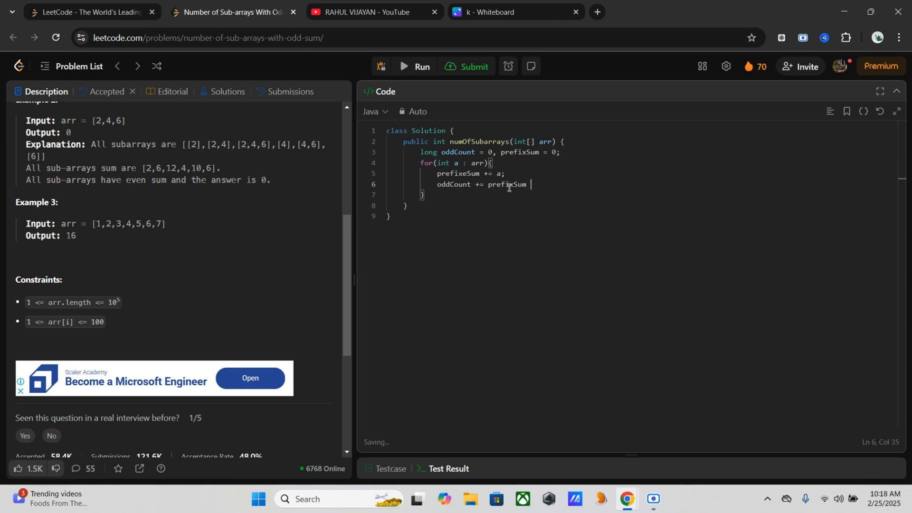
pyautogui.write('% 2;')
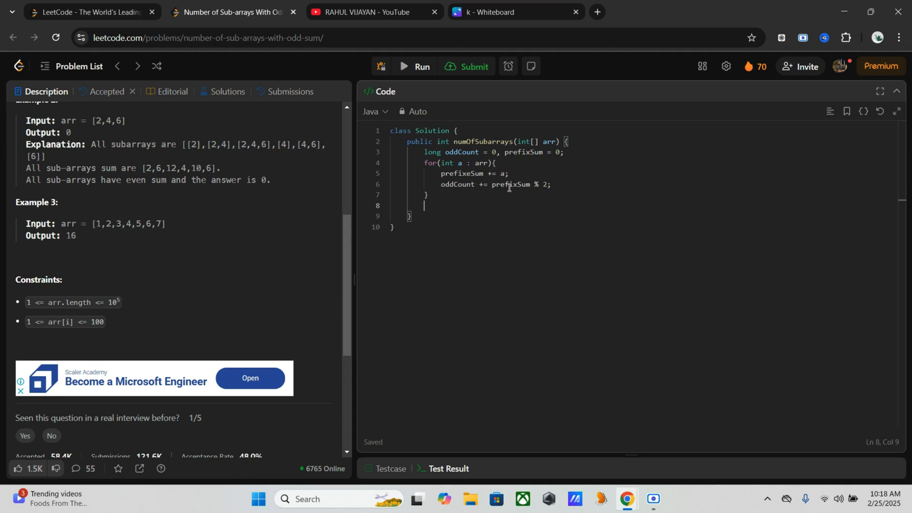
# Step: After the loop, write oddCount += (arr.length - oddCount) * oddCount;
pyautogui.write('odd')
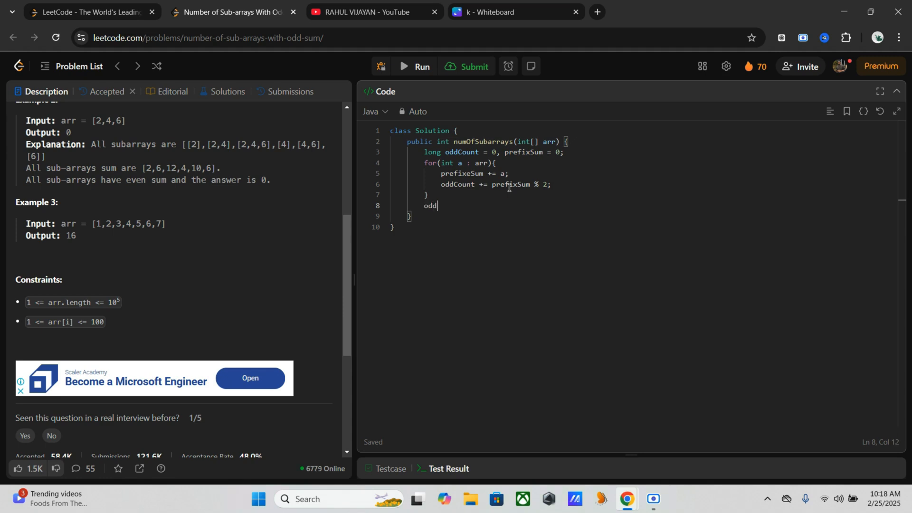
pyautogui.write('Count')
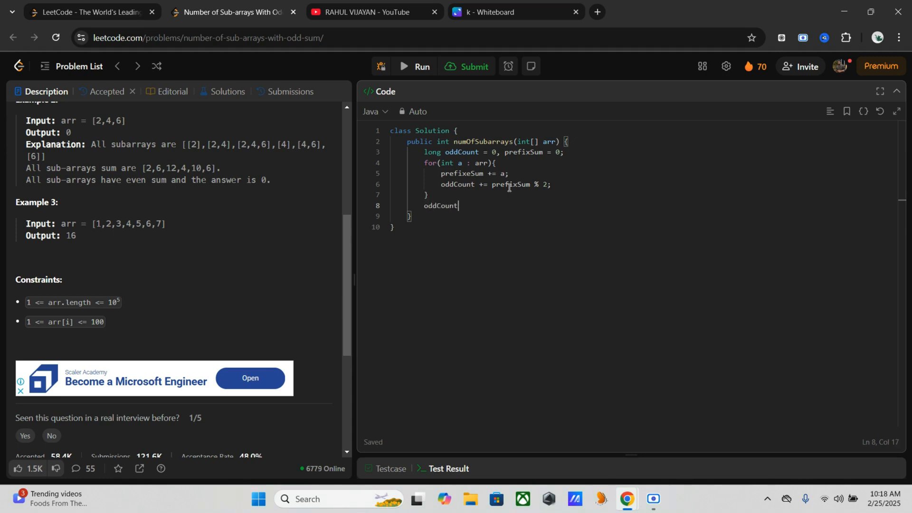
pyautogui.write('+=')
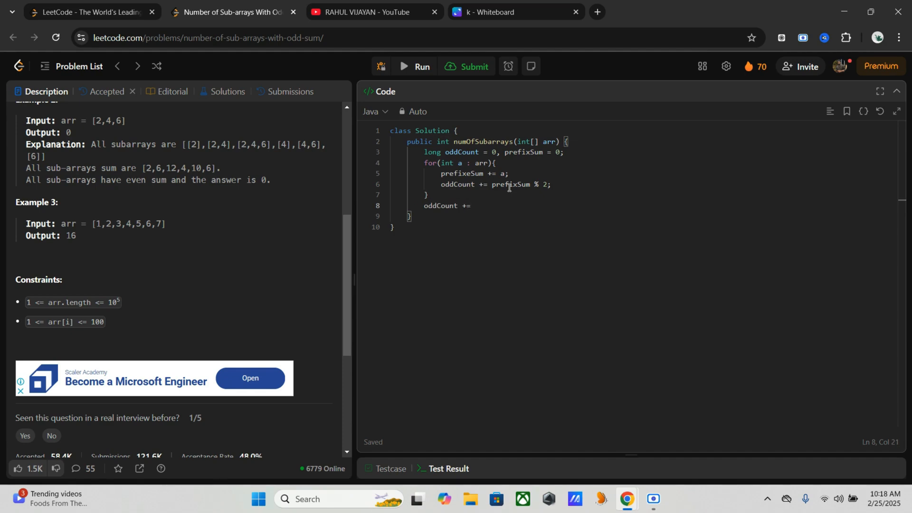
pyautogui.write('(a)')
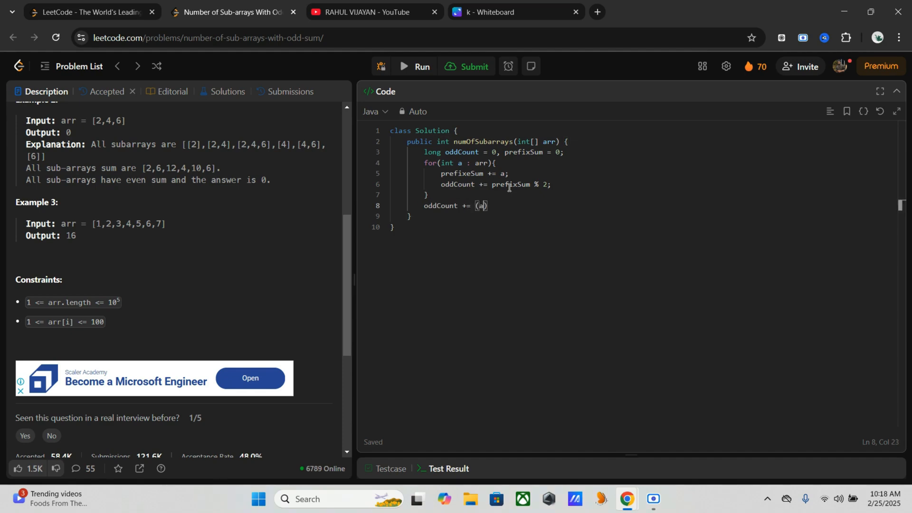
pyautogui.write('rr.length')
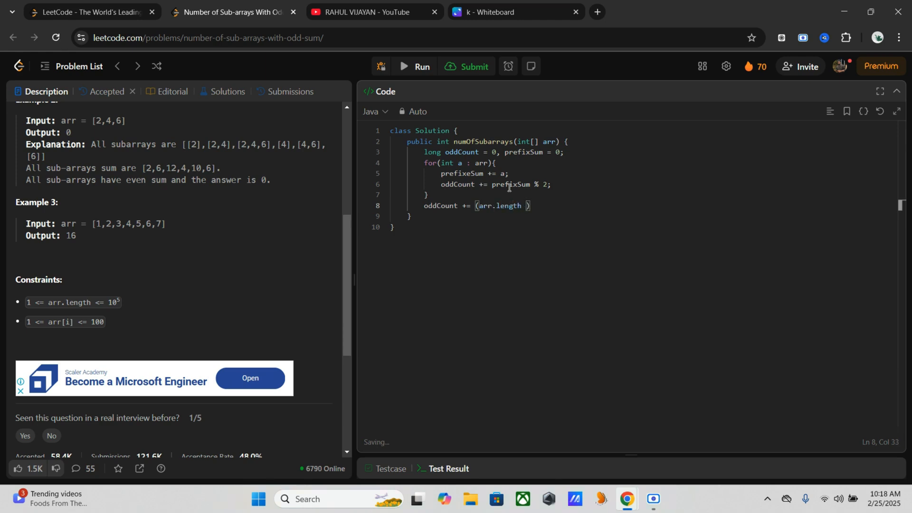
pyautogui.write('- oddC')
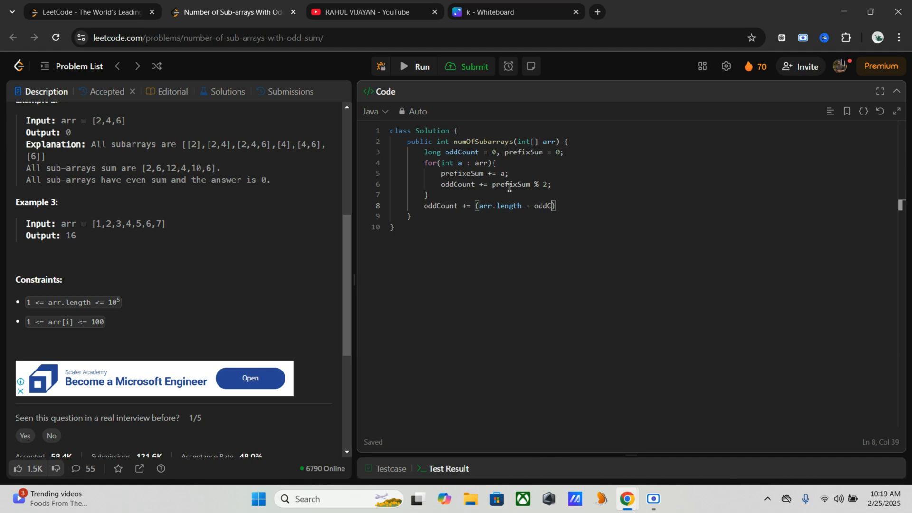
pyautogui.write('ount')
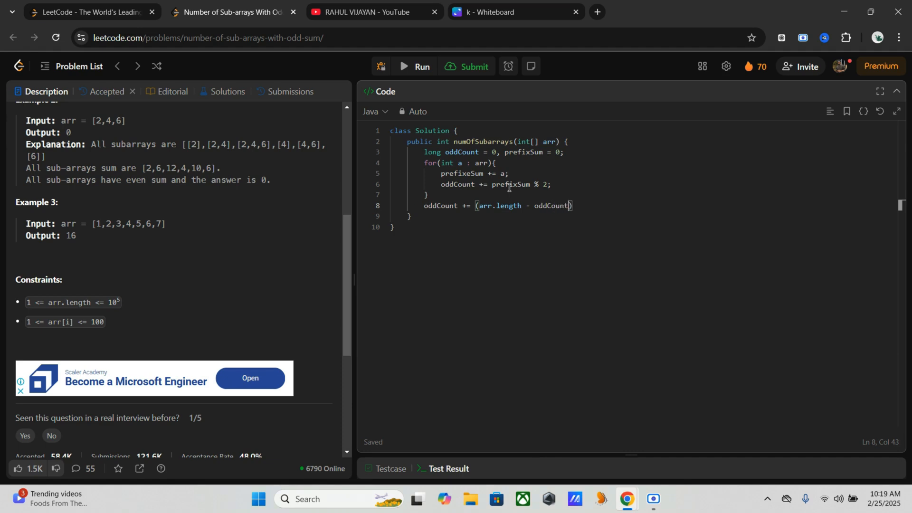
pyautogui.write(';')
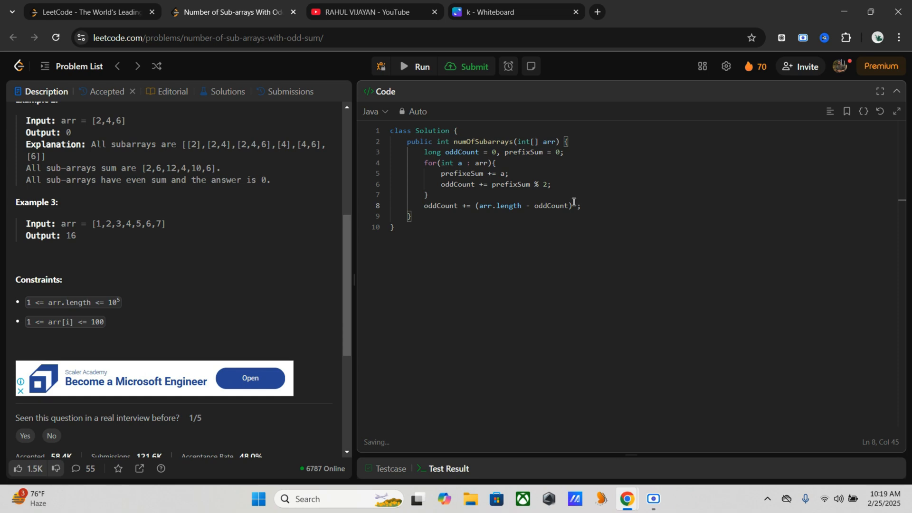
pyautogui.write('*')
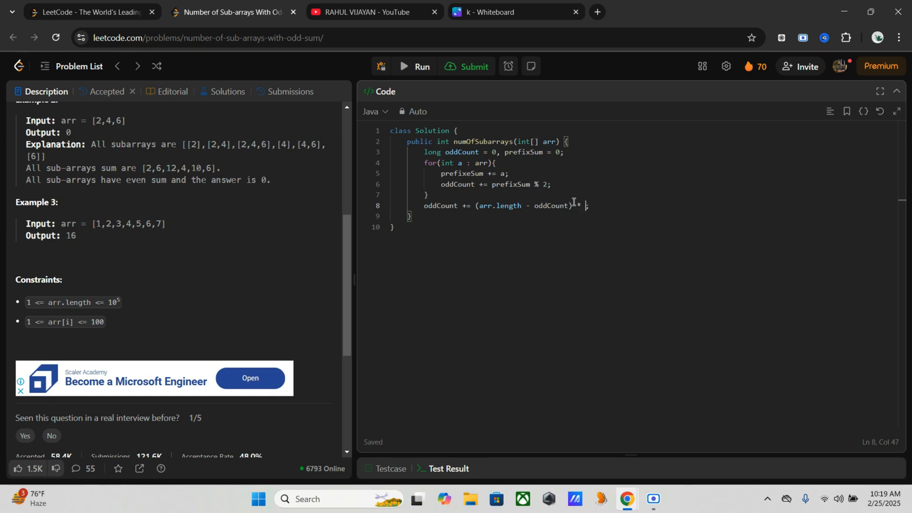
pyautogui.write('odd')
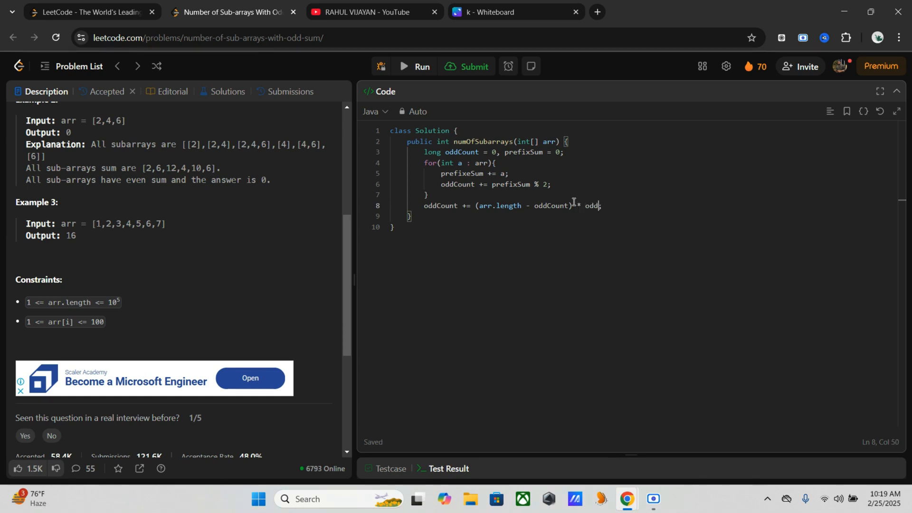
pyautogui.write('Count;')
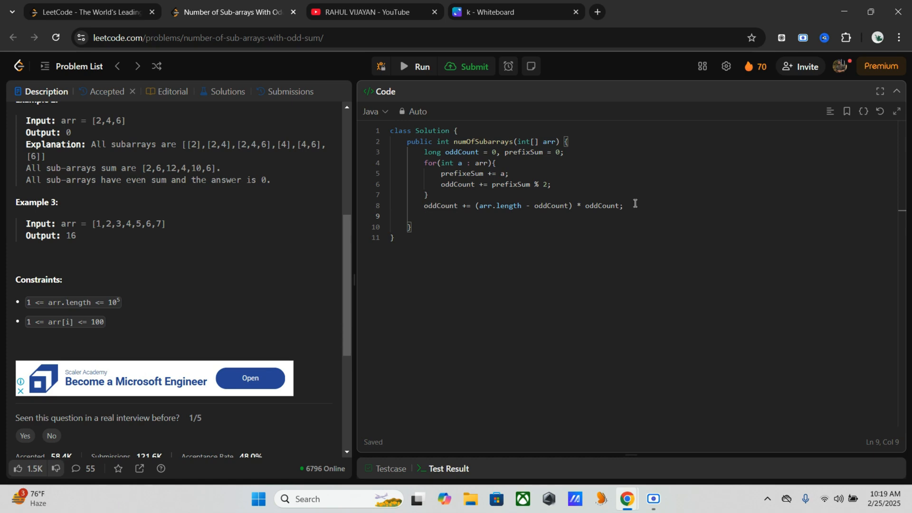
# Step: Return (int)(oddCount % 1_000_000_007) as the method's result
pyautogui.write('ret')
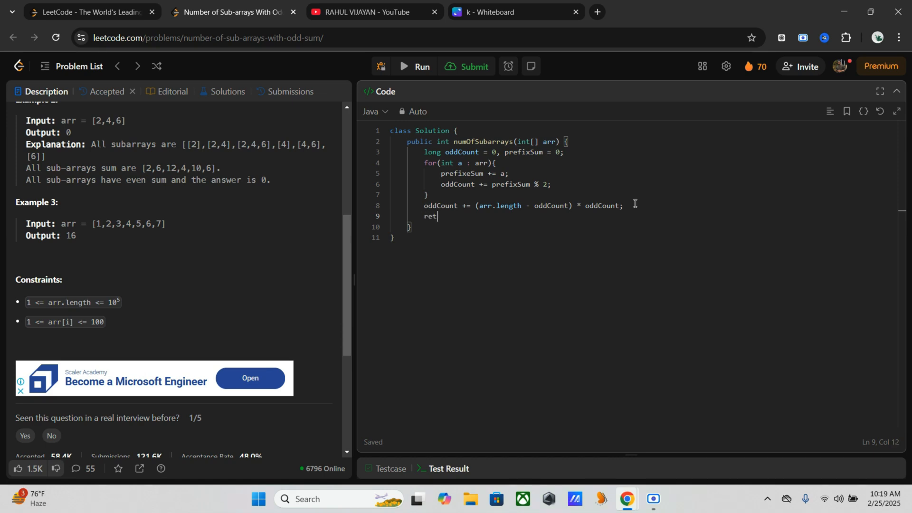
pyautogui.write('urn')
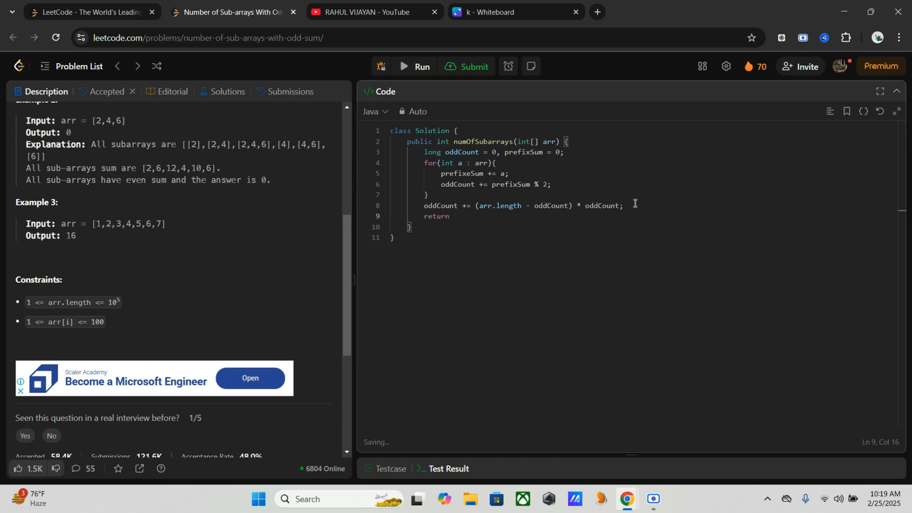
pyautogui.write('(int)')
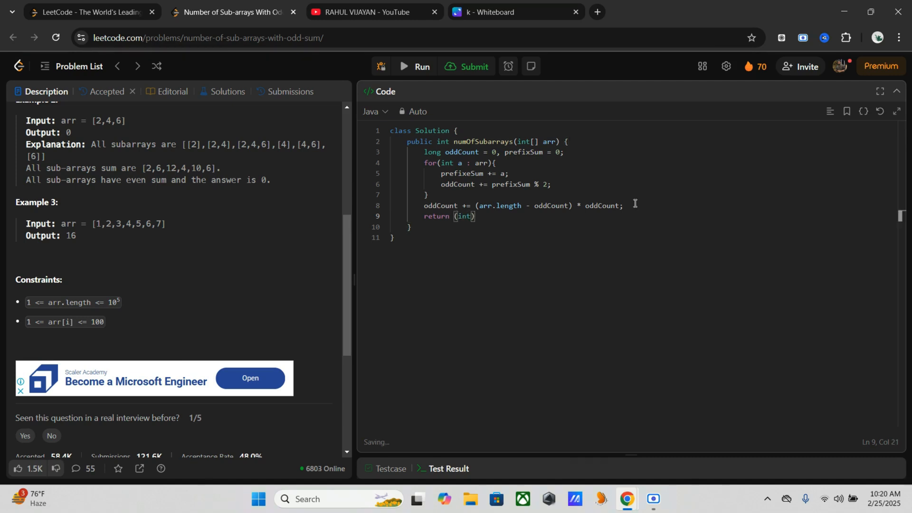
pyautogui.write('oddCount % )')
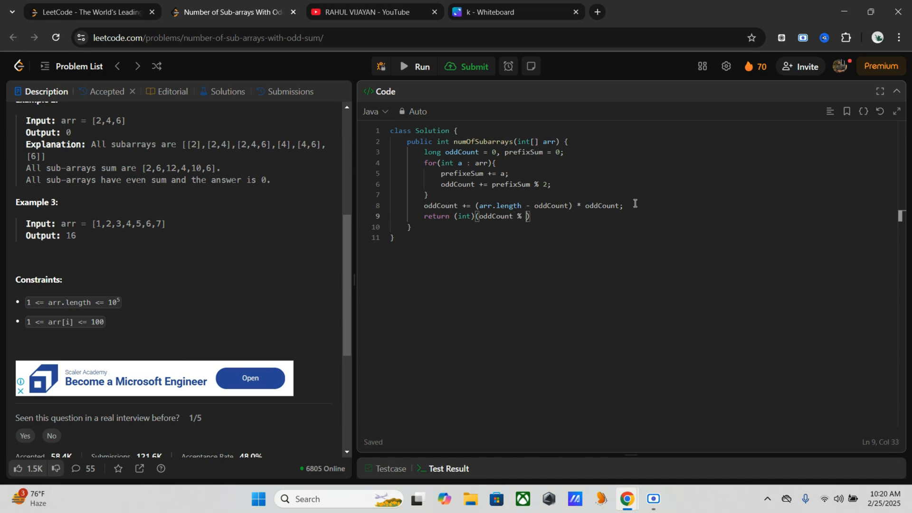
pyautogui.write('1_')
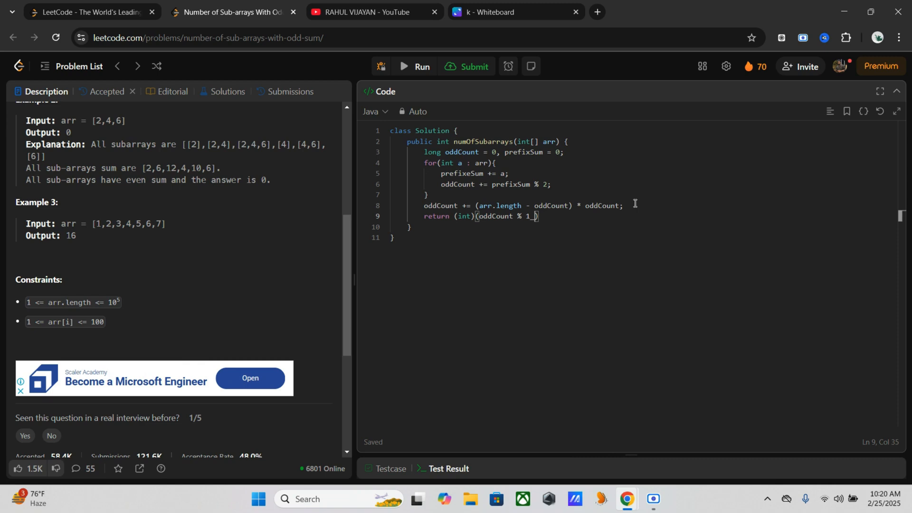
pyautogui.write('000')
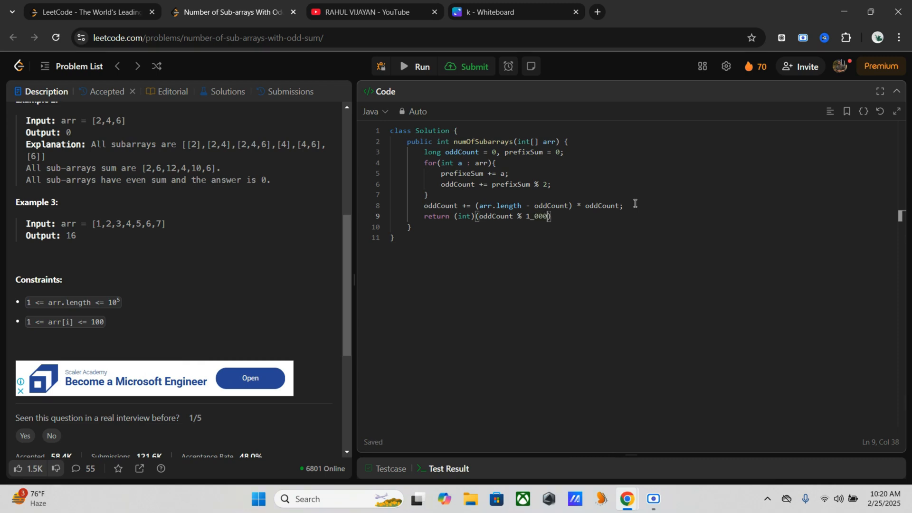
pyautogui.write('_000_')
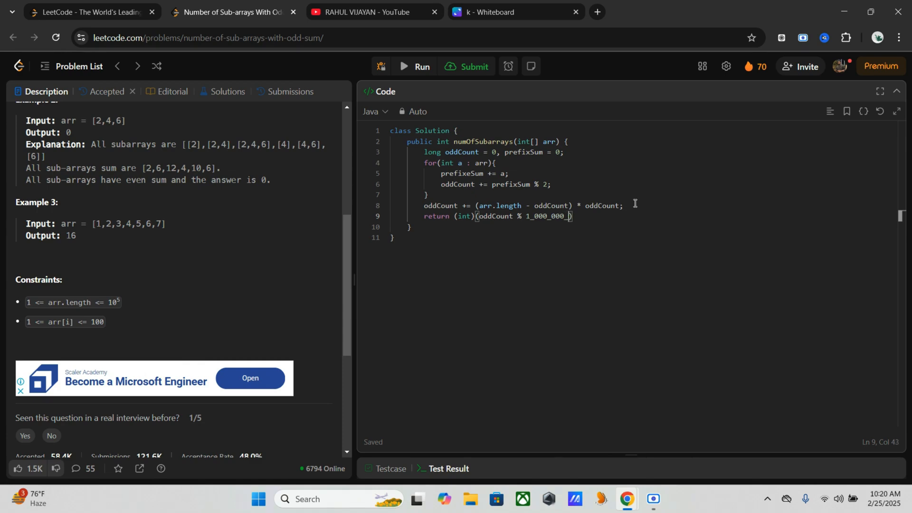
pyautogui.write('007')
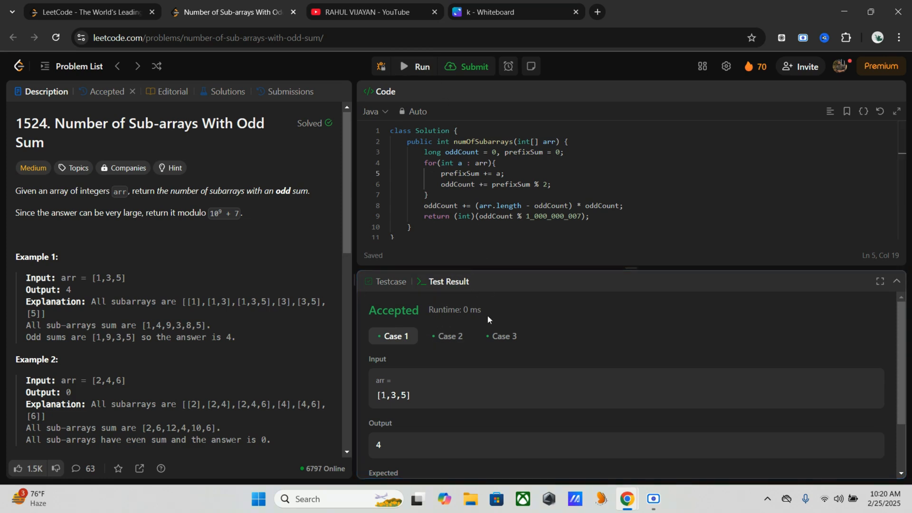
pyautogui.moveTo(514, 312)
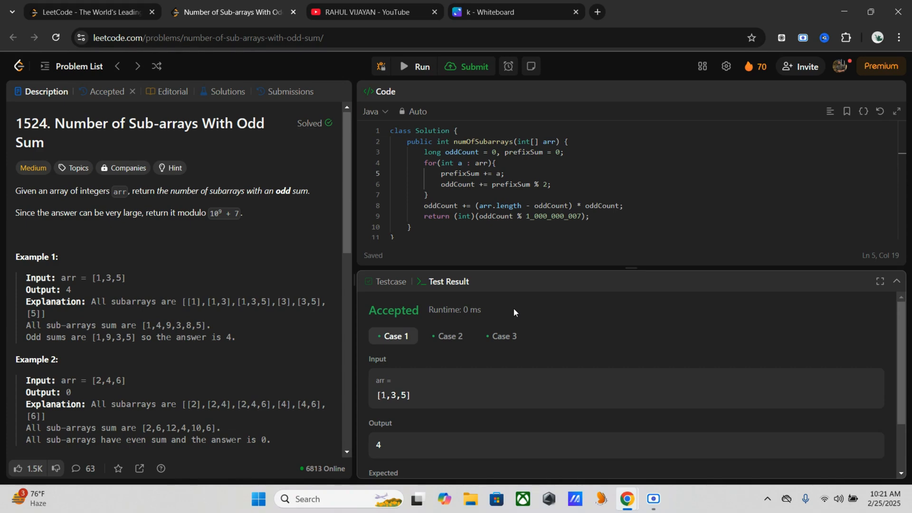
pyautogui.moveTo(455, 56)
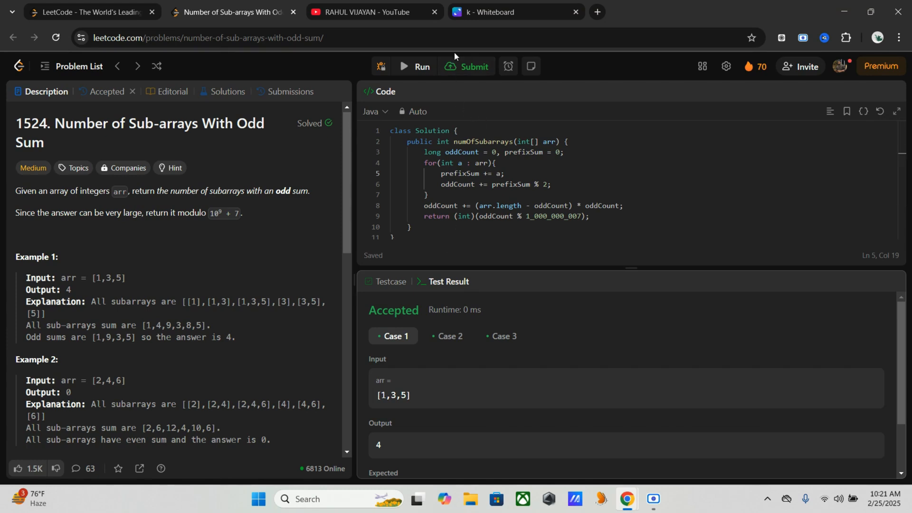
# Step: Submit the Accepted prefix-sum solution for official judging
pyautogui.click(467, 66)
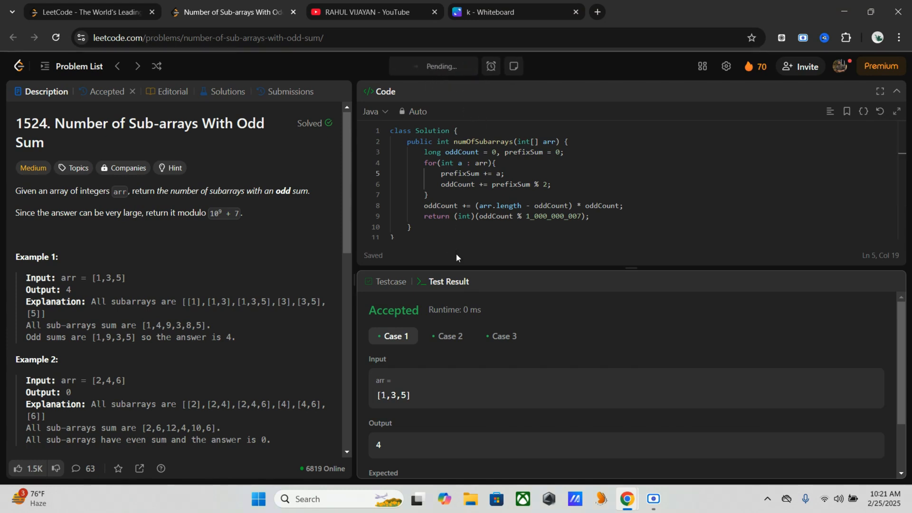